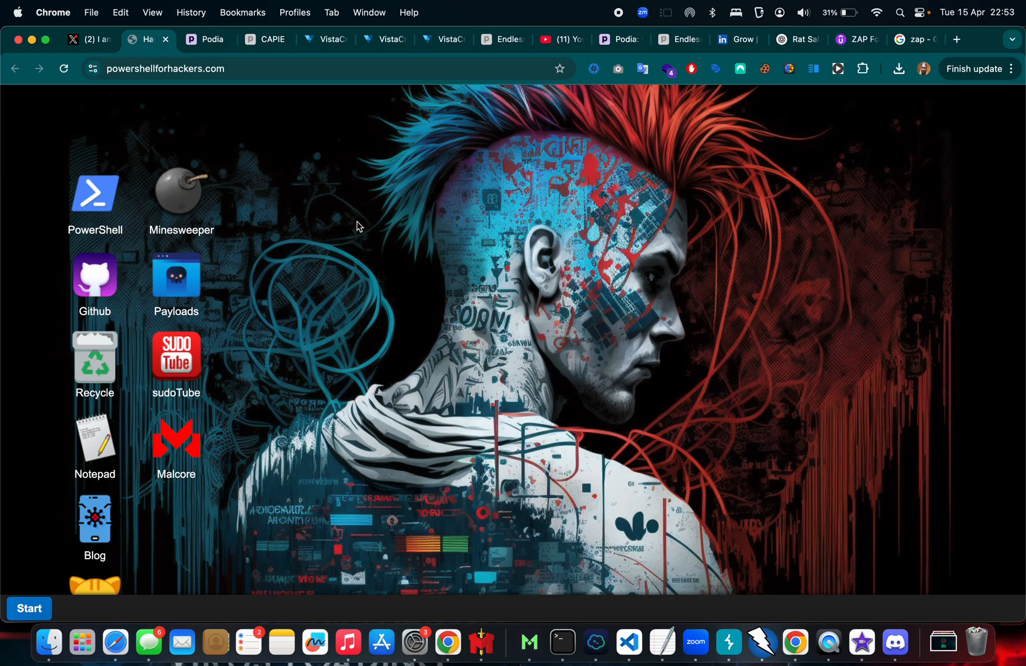
View the site's launch announcement post, return, and open the PowerShell terminal.
click(78, 40)
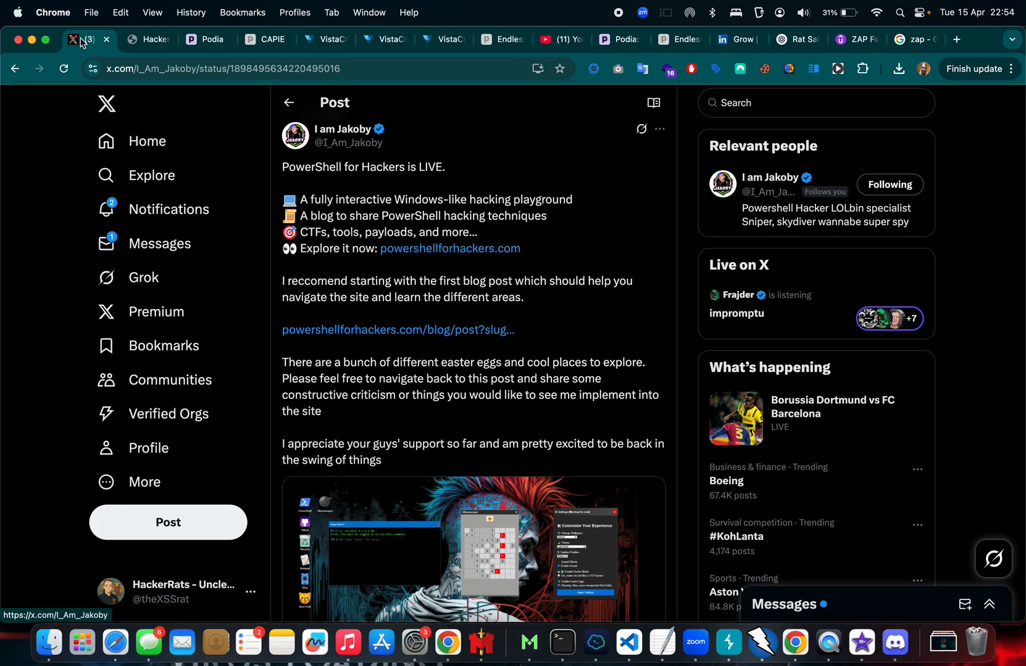
click(147, 39)
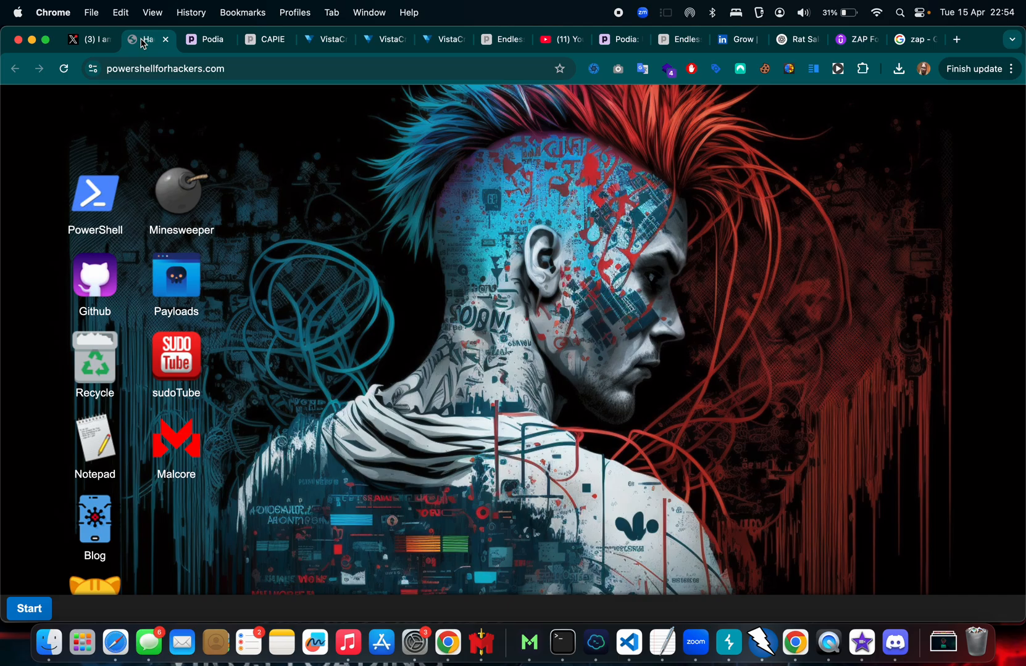
double_click(95, 196)
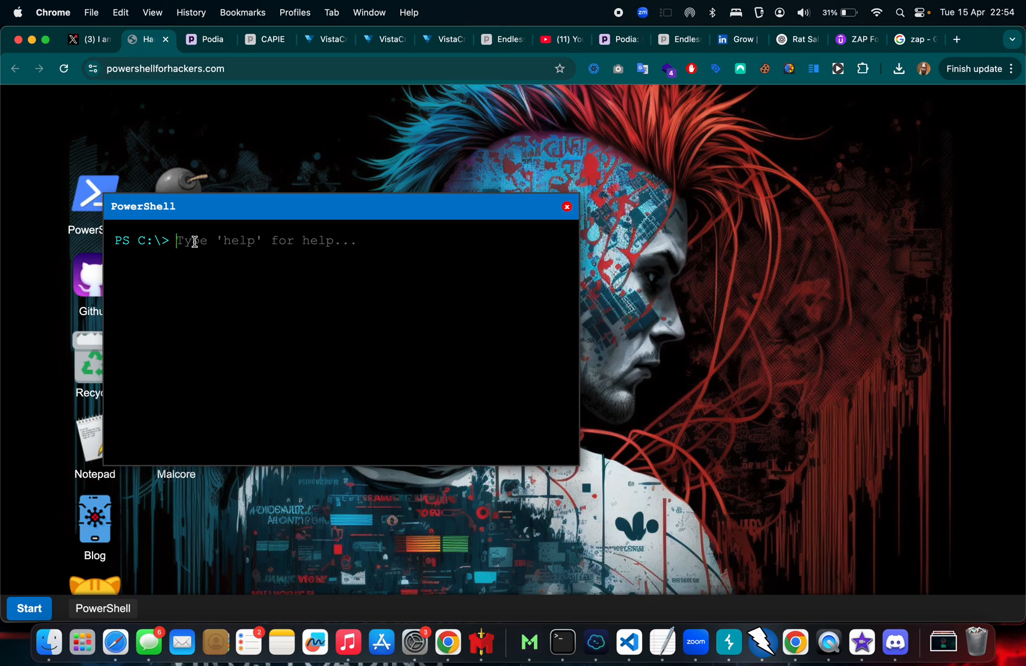
Run help, clear the screen, then run help and date in the terminal.
text(help)
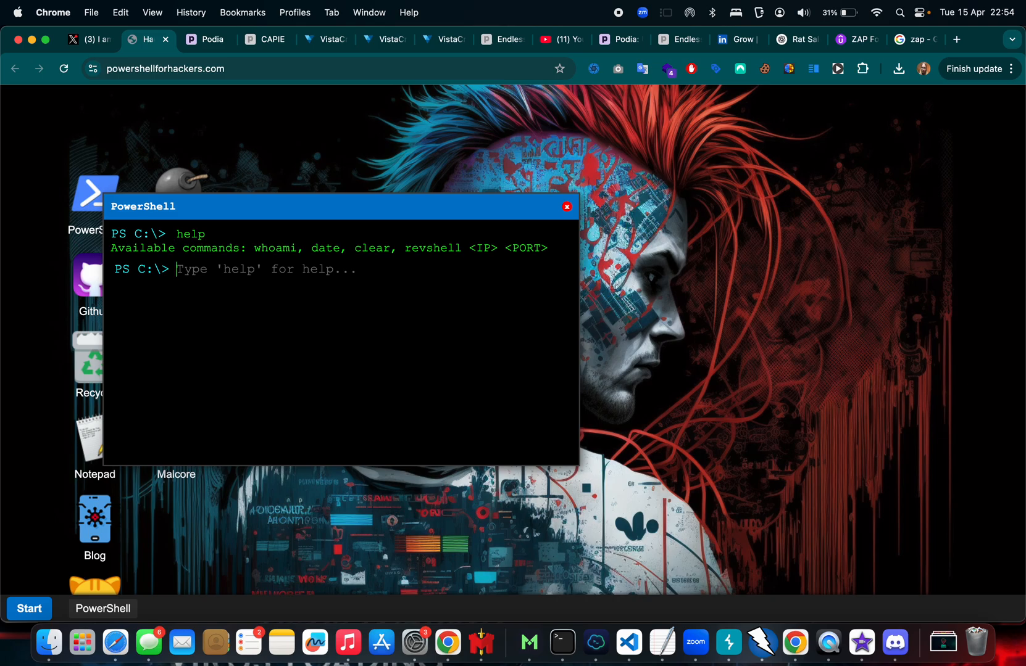
text(cela)
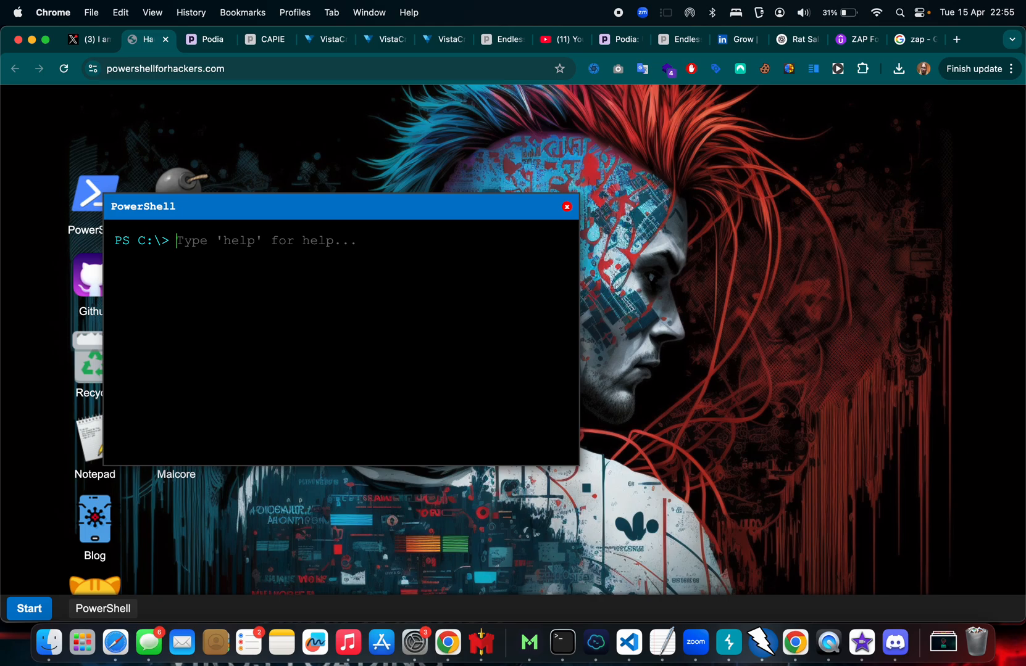
text(help)
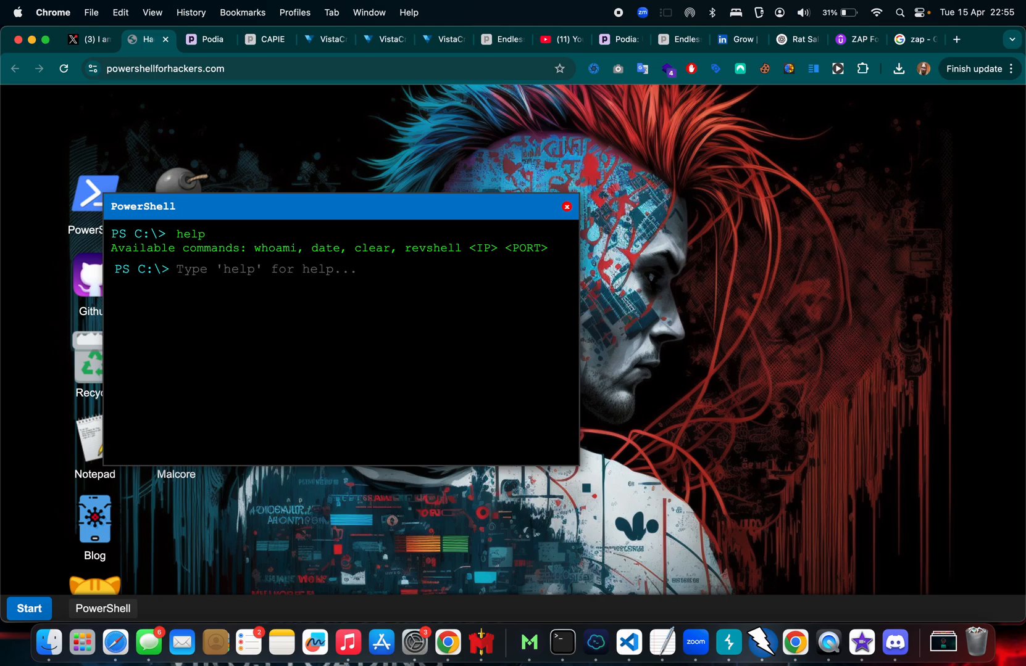
text(date)
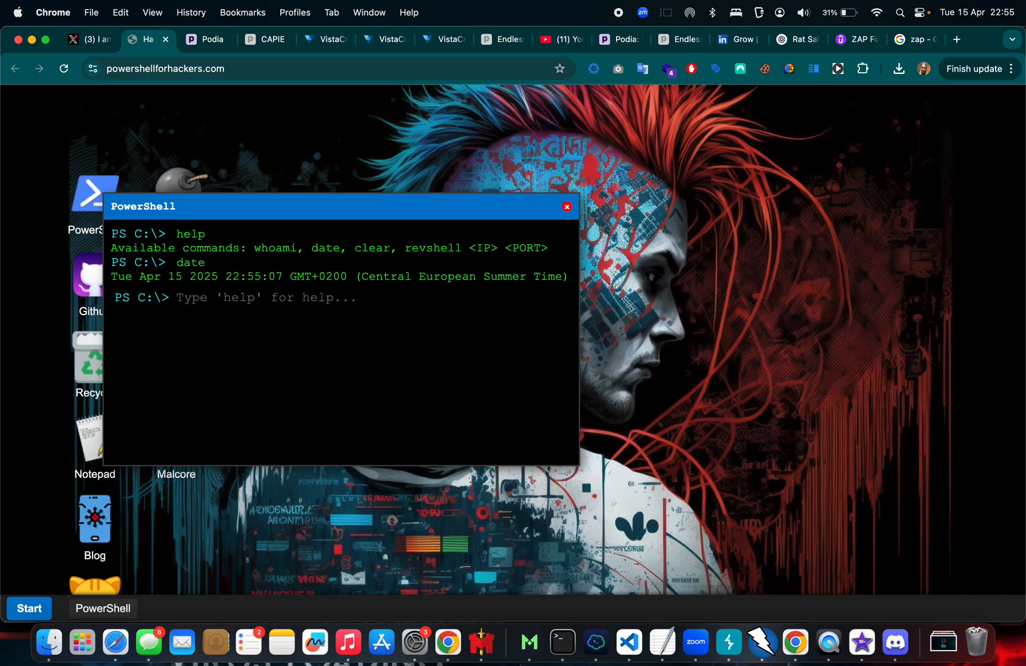
mouse_move(484, 209)
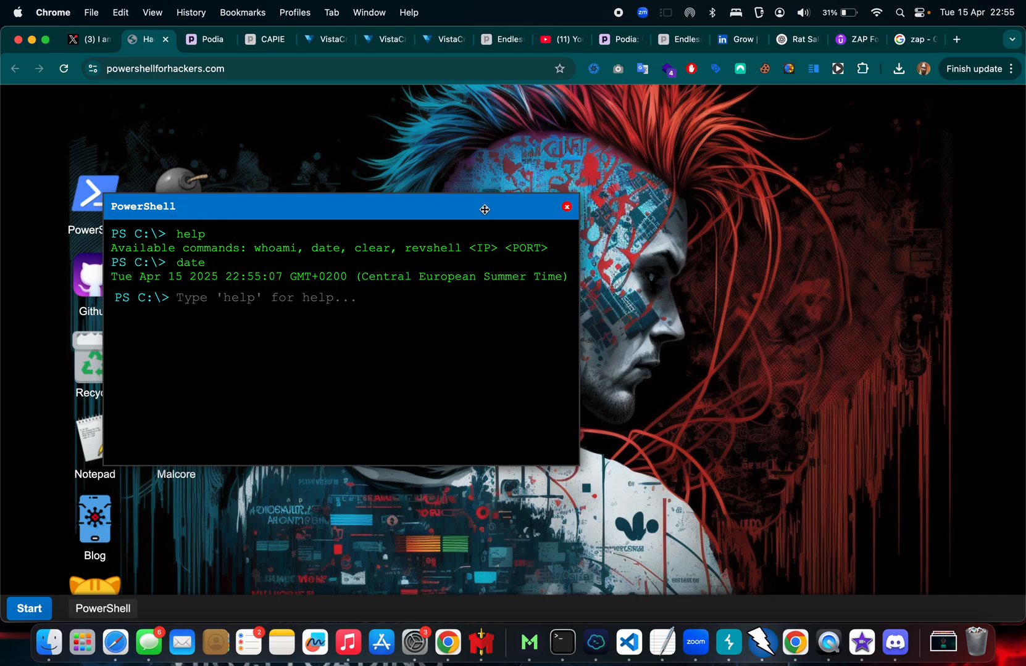
Close PowerShell, reveal three Minesweeper squares, and open GitHub in a new tab.
click(566, 207)
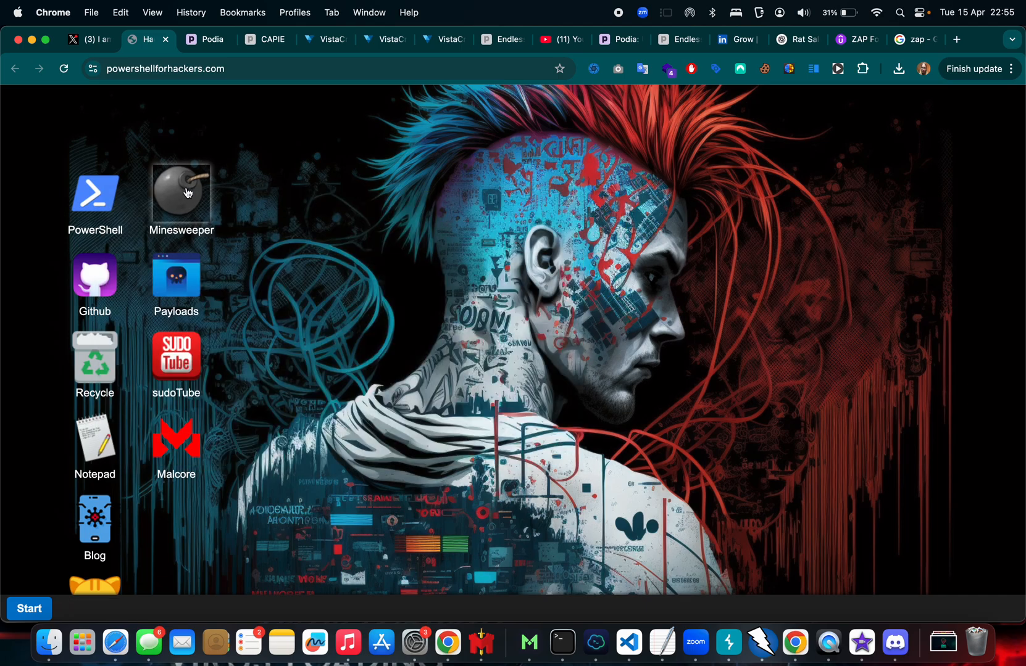
double_click(181, 189)
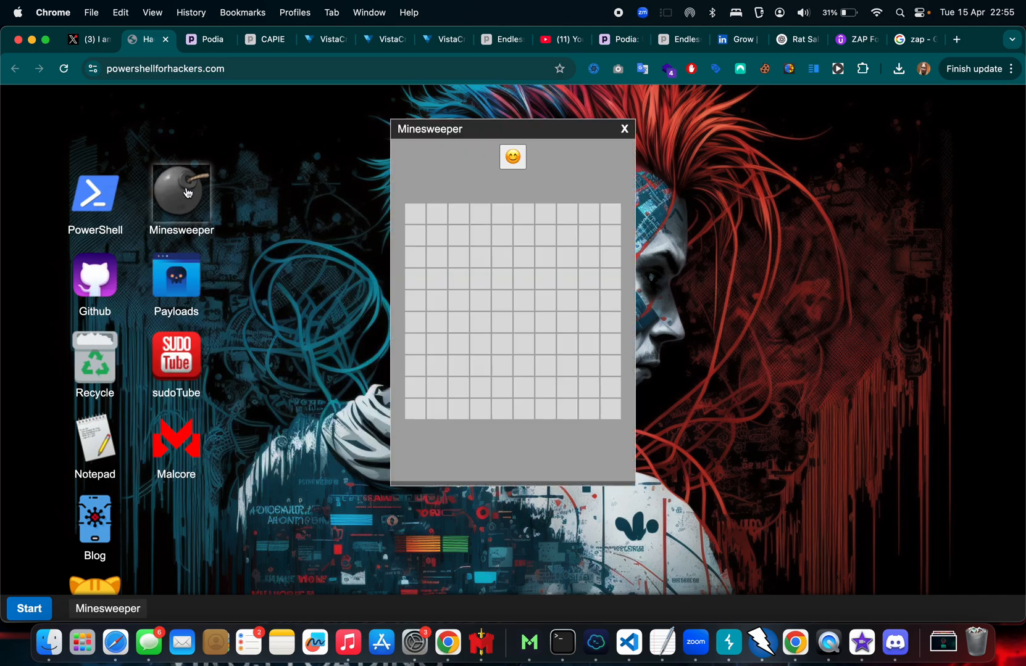
click(513, 235)
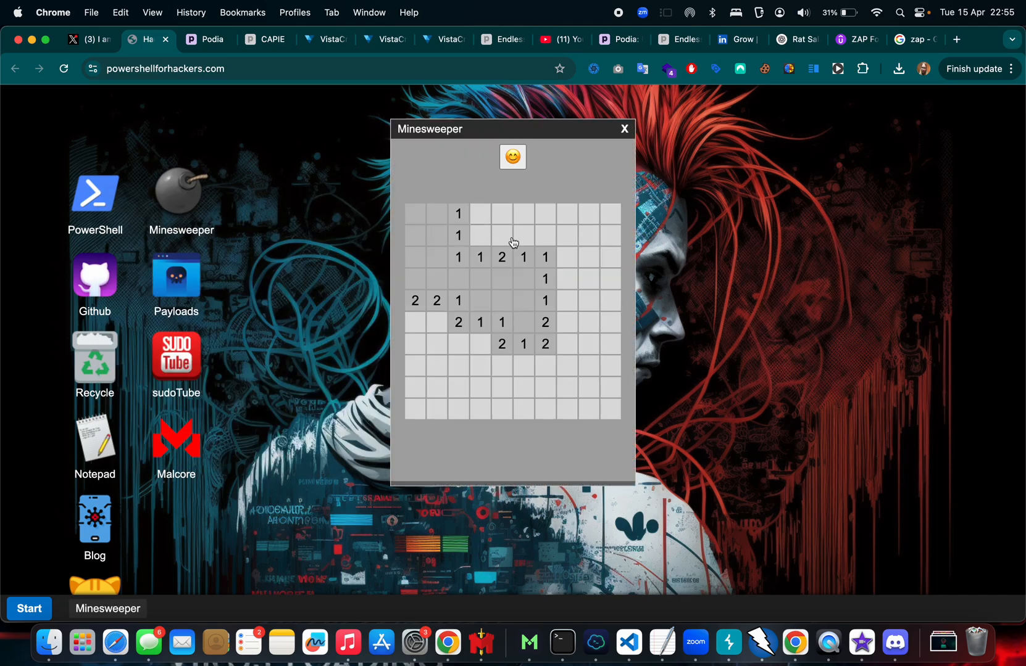
click(581, 341)
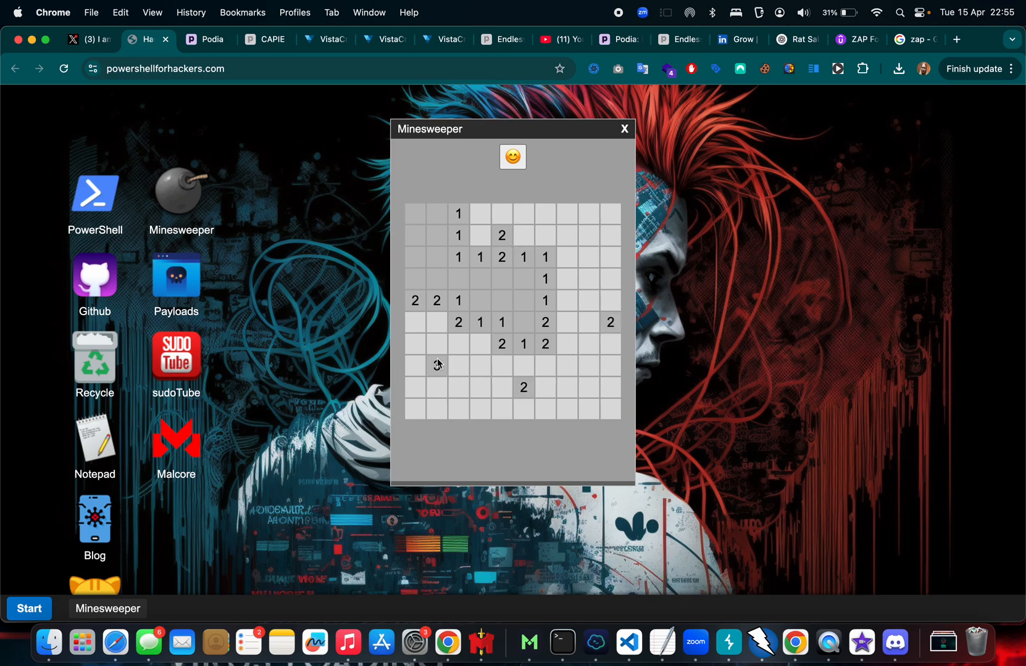
click(437, 365)
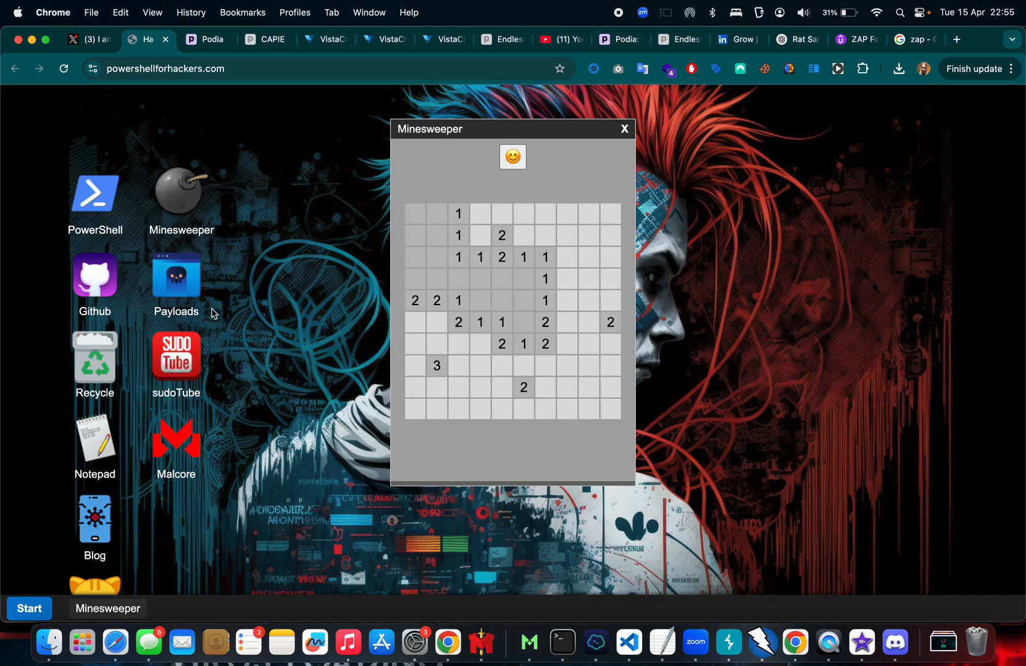
click(94, 274)
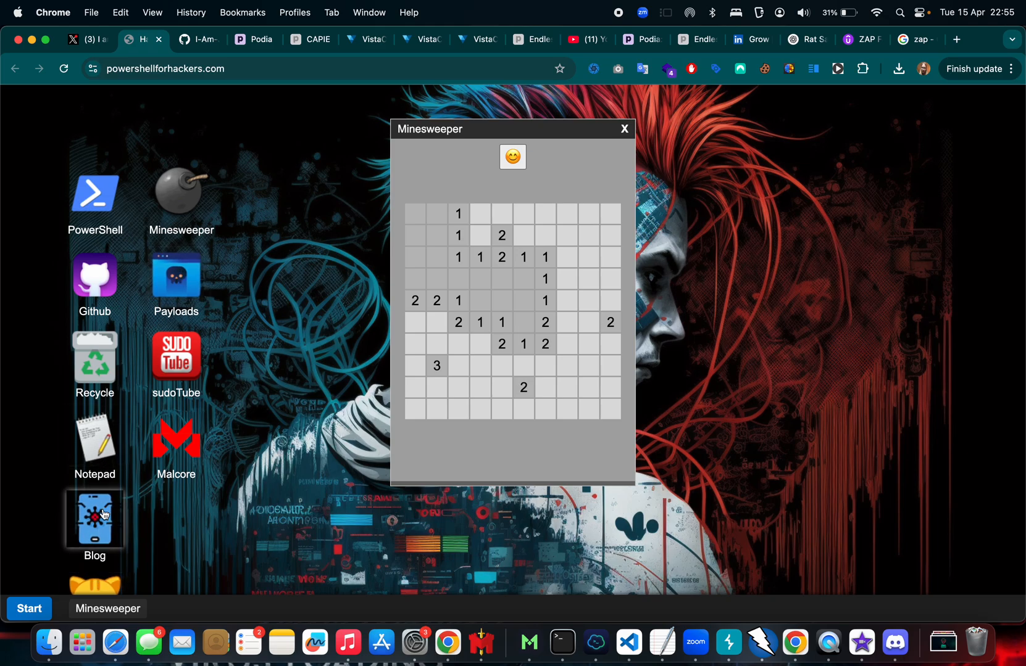
Open the blog and search posts for the '<img src=x onerror=conf' payload.
double_click(94, 512)
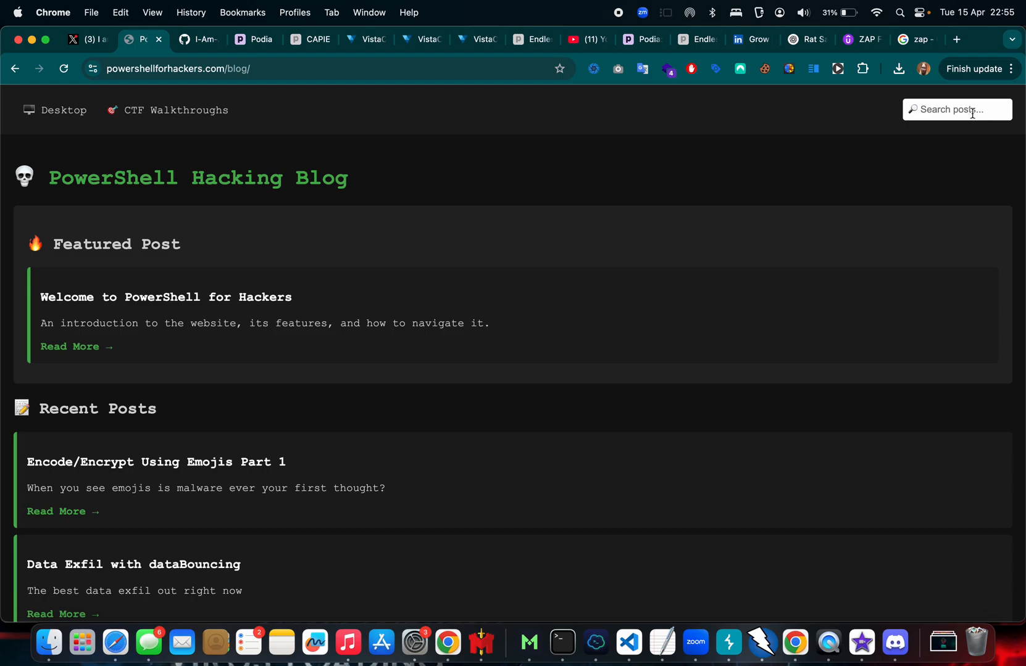
text(<img src=x onerror=conf)
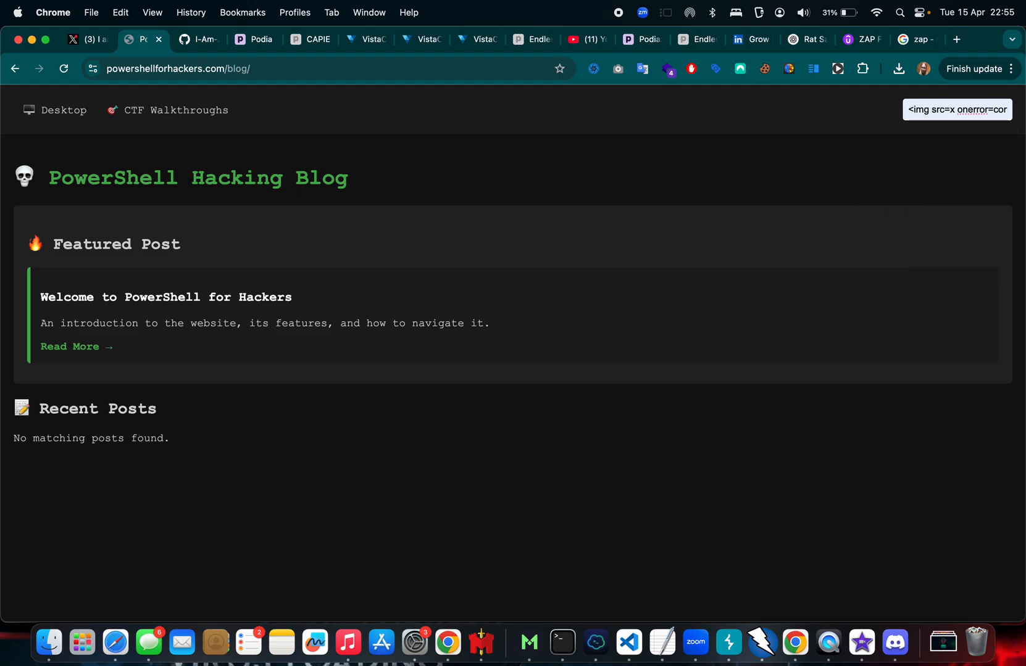
mouse_move(827, 123)
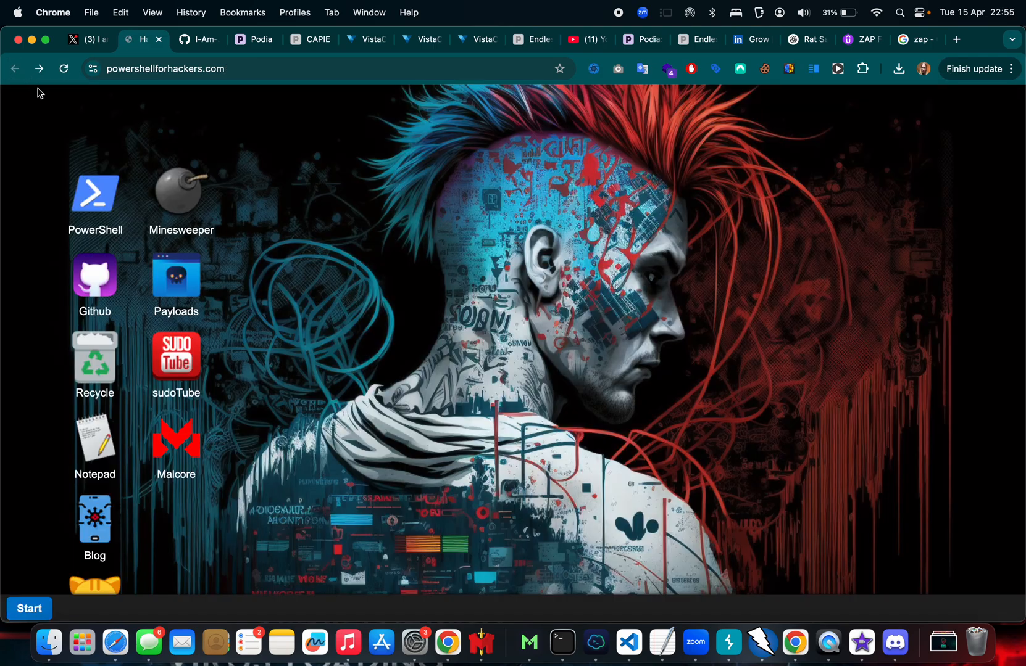
mouse_move(65, 523)
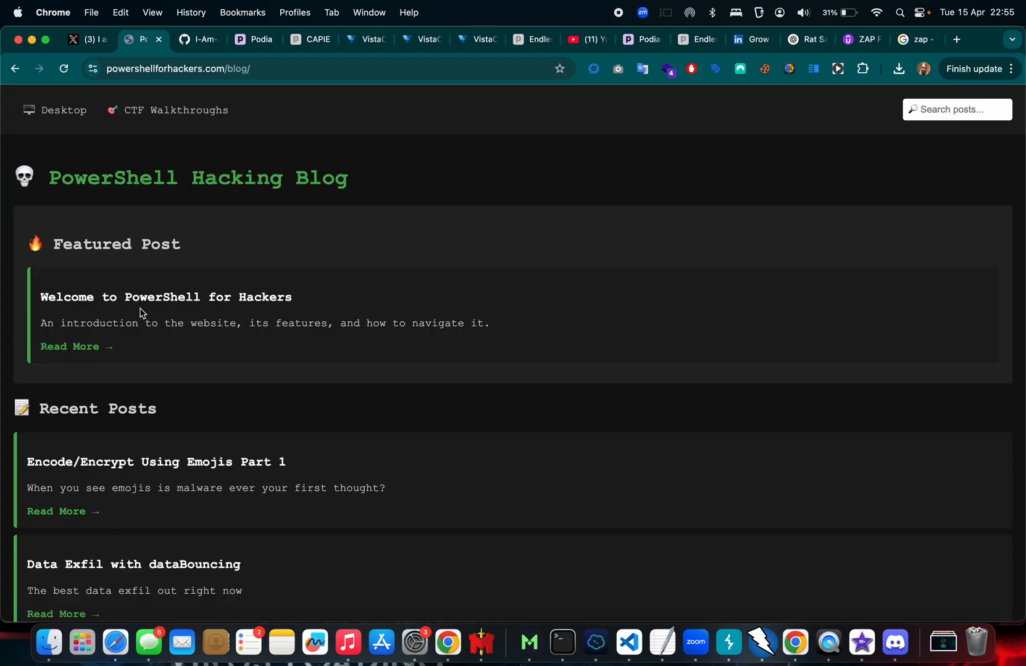
Open and read the 'Exploring LOLBins' post, then go back to the desktop.
scroll(down, 3)
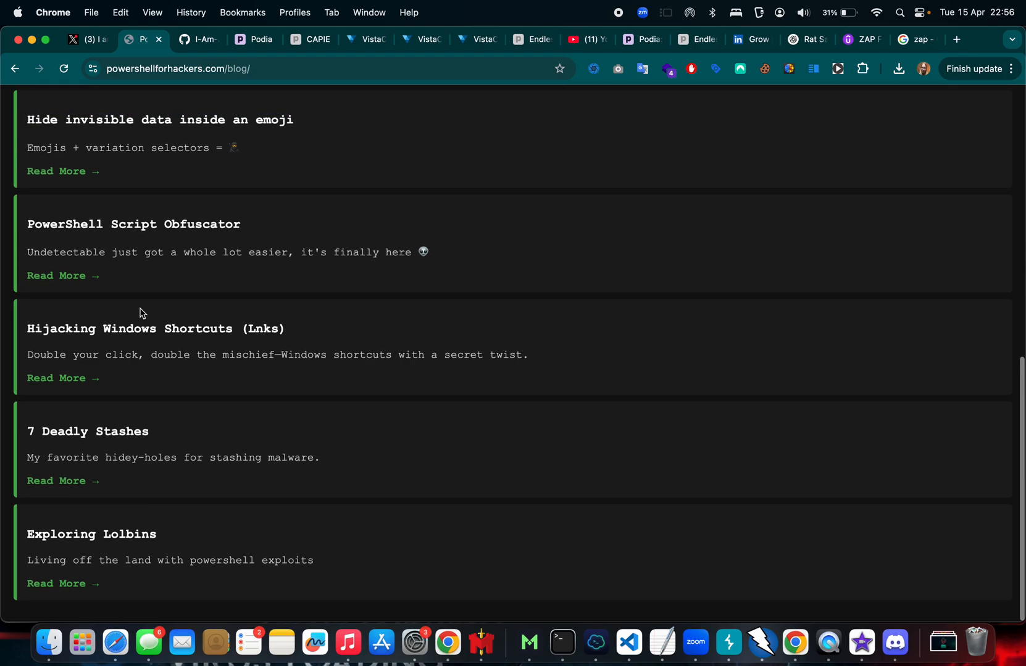
click(56, 583)
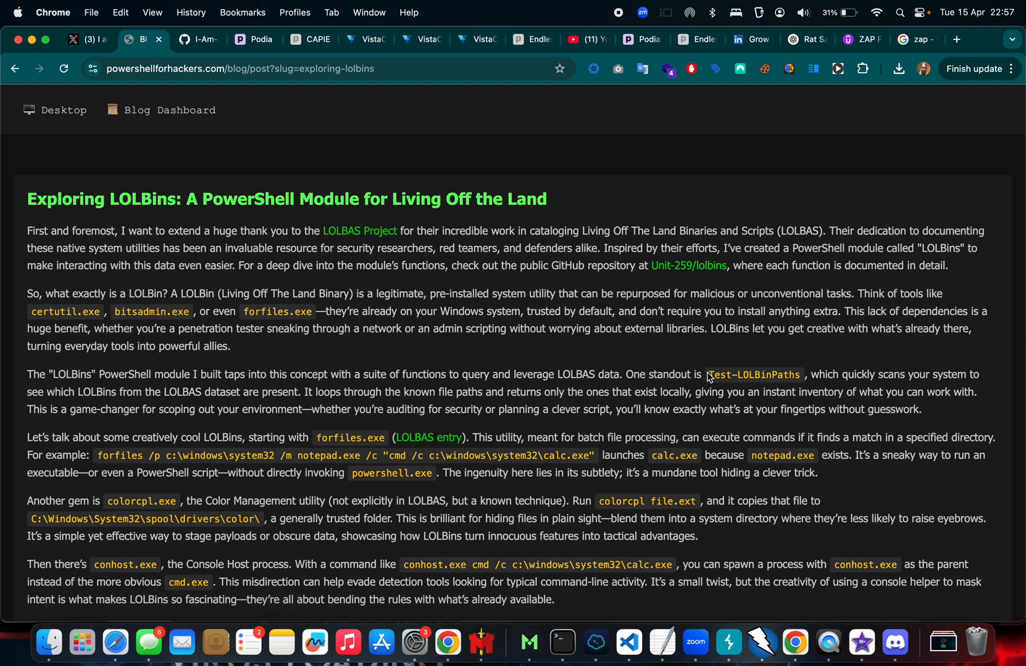
mouse_move(719, 380)
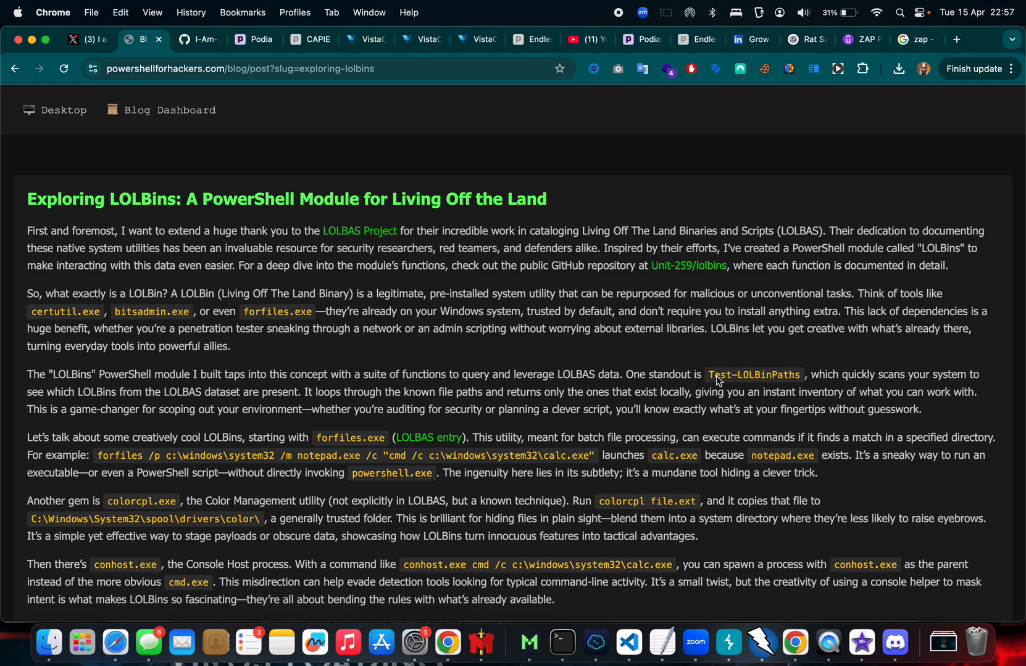
mouse_move(680, 345)
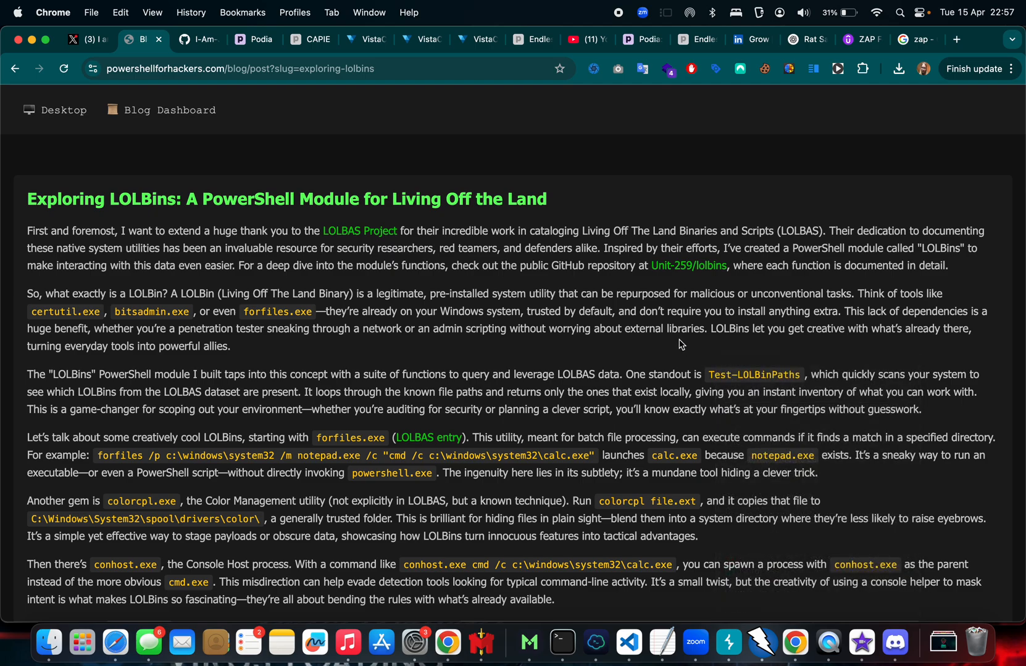
mouse_move(61, 97)
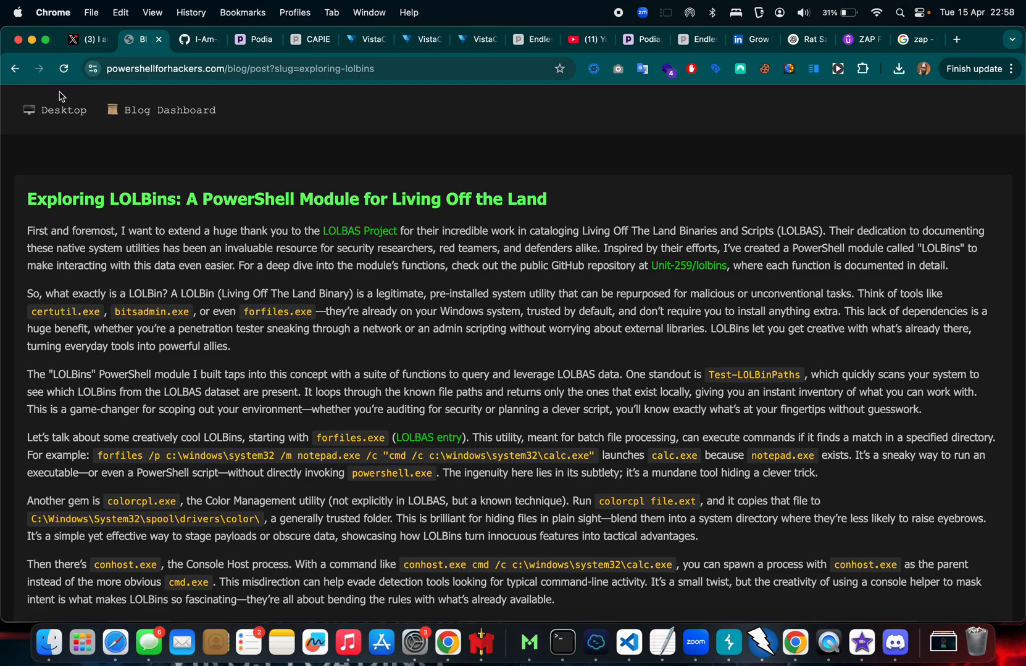
click(15, 69)
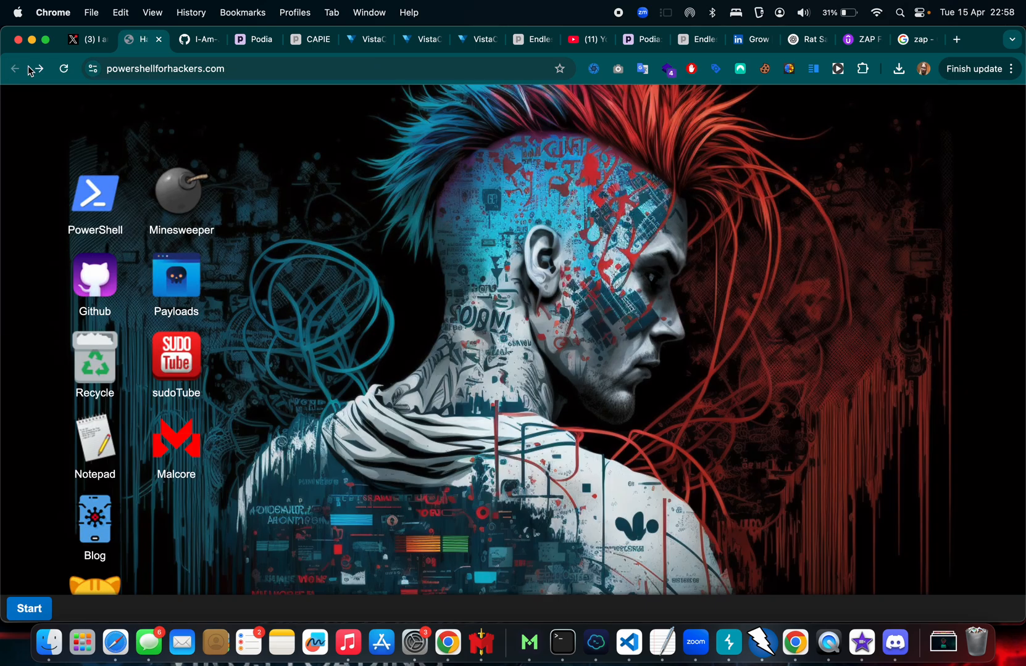
Run test-LOLBinsPath in the reopened terminal, getting 'Command not recognized', then open Payloads.
click(95, 195)
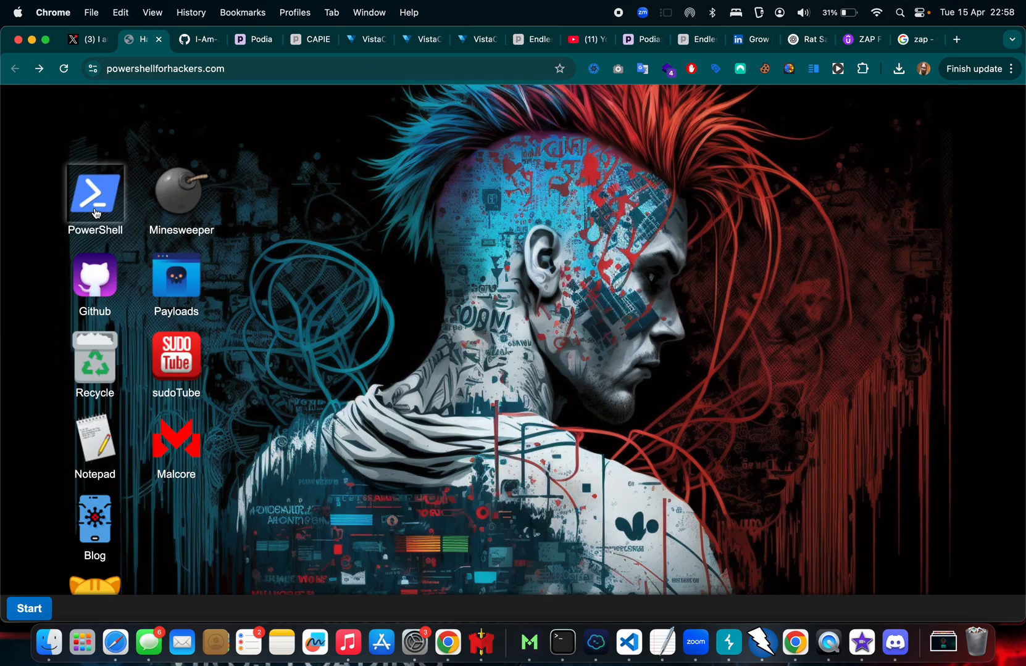
double_click(95, 194)
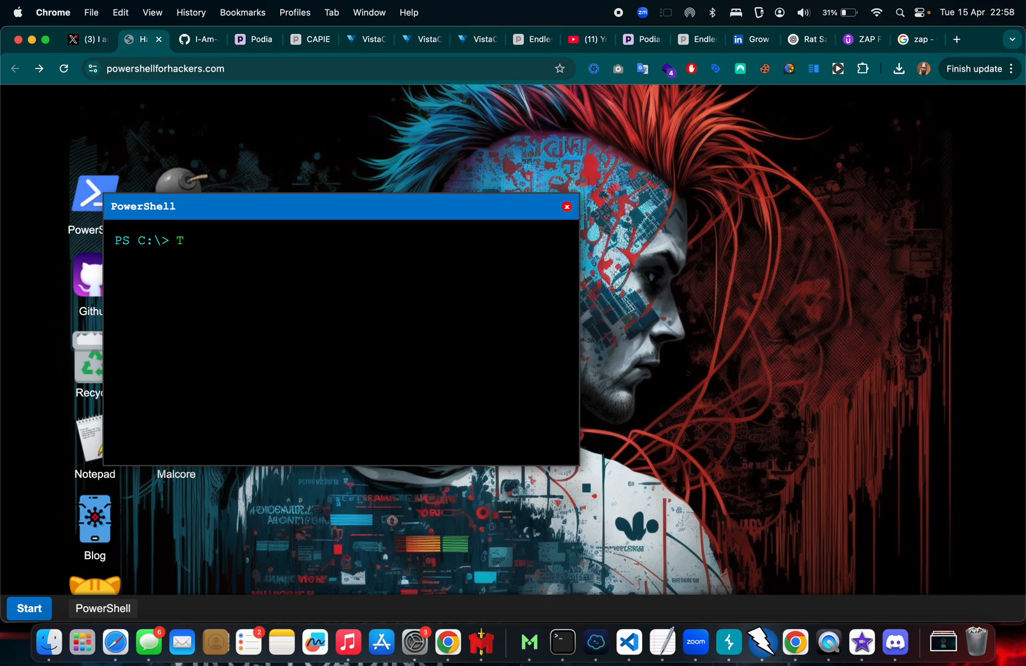
text(est)
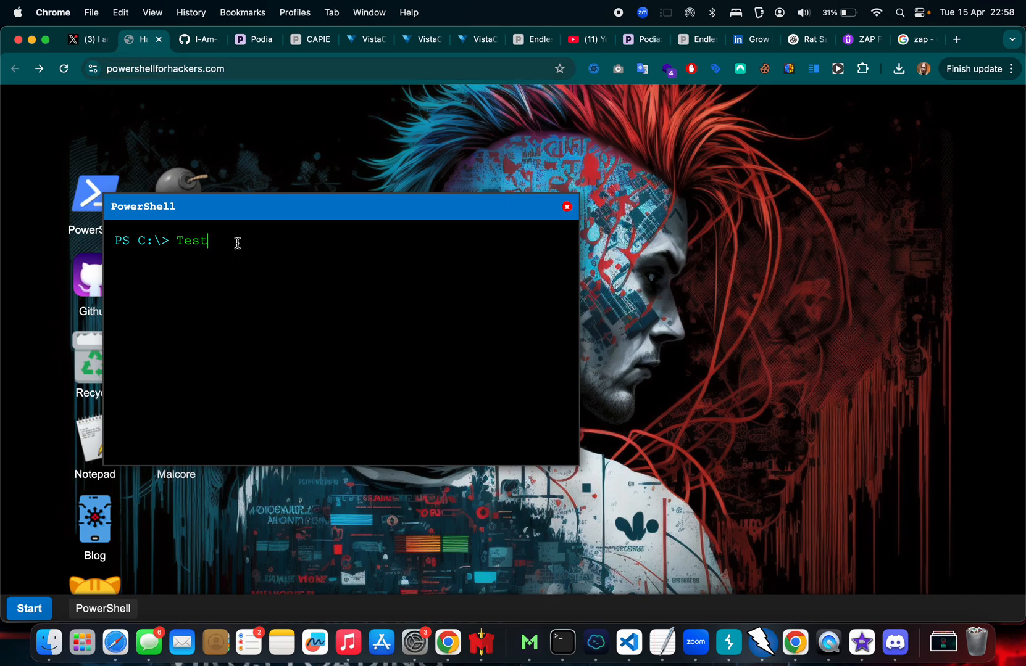
text(-LOLBi)
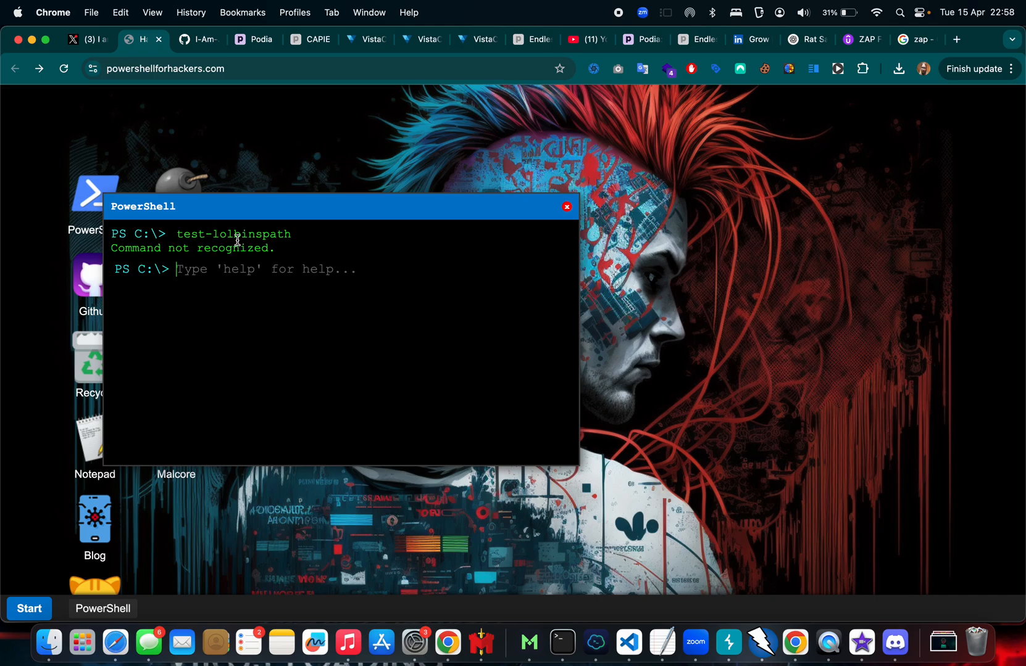
mouse_move(146, 226)
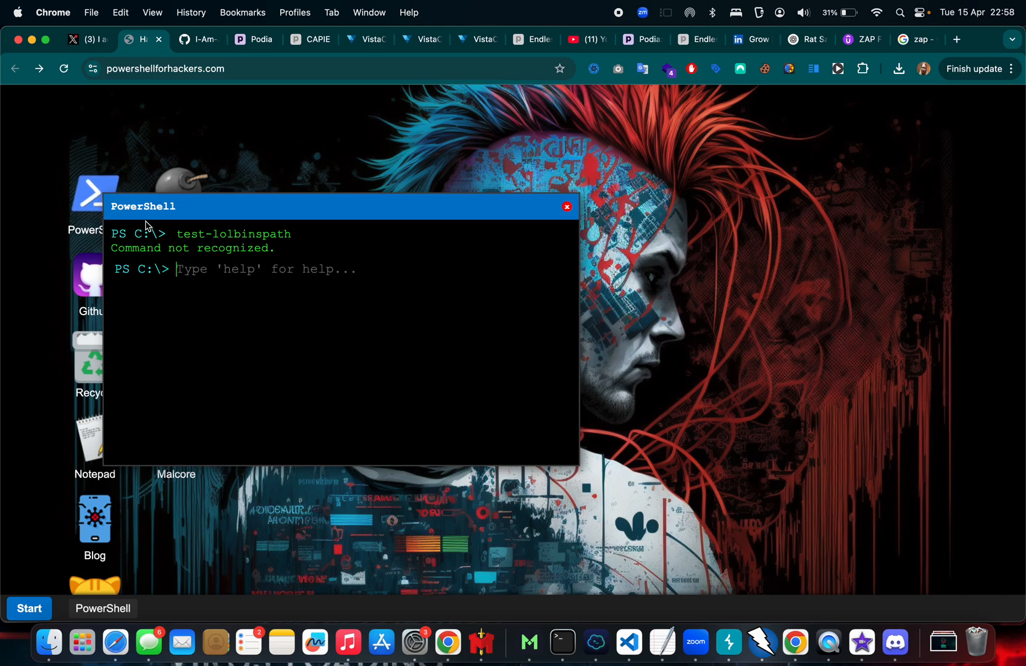
drag(144, 206, 425, 196)
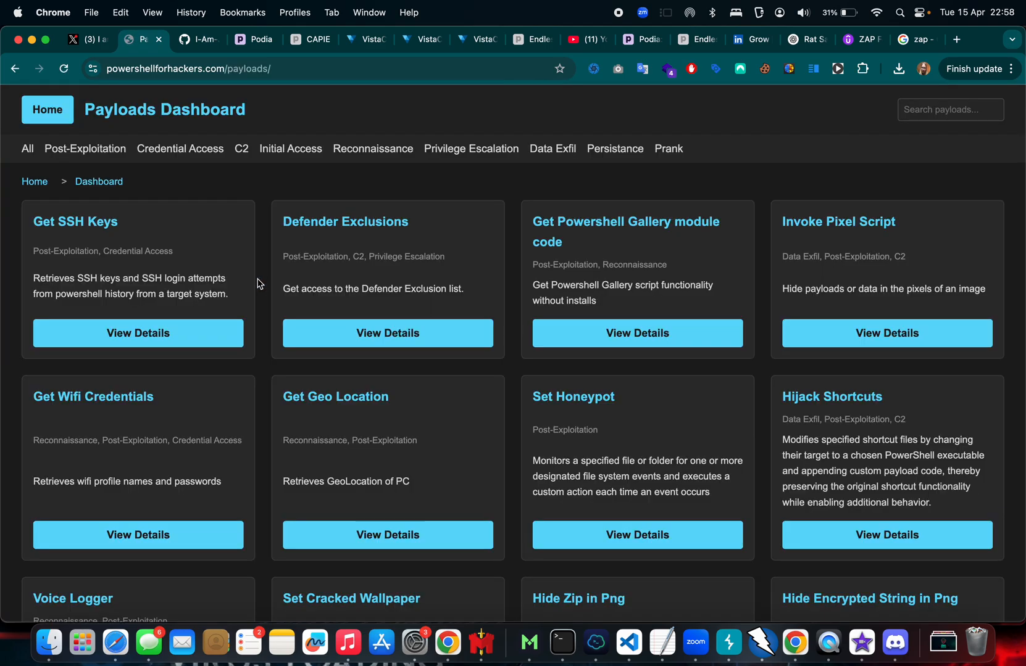
click(138, 332)
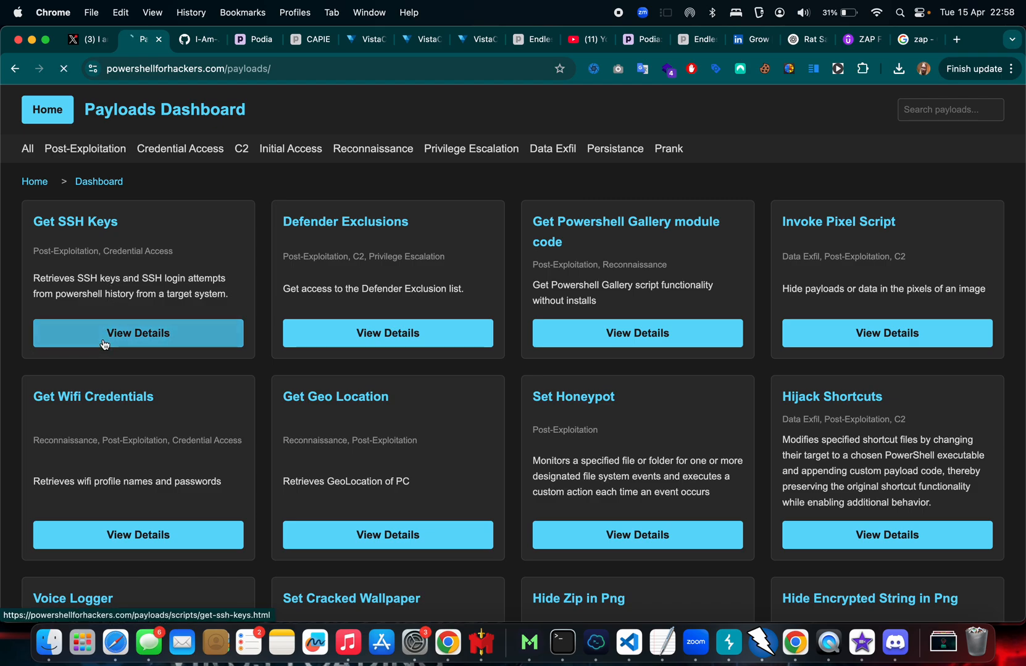
Open Get SSH Keys details, copy its syntax example, and return to the desktop.
click(138, 333)
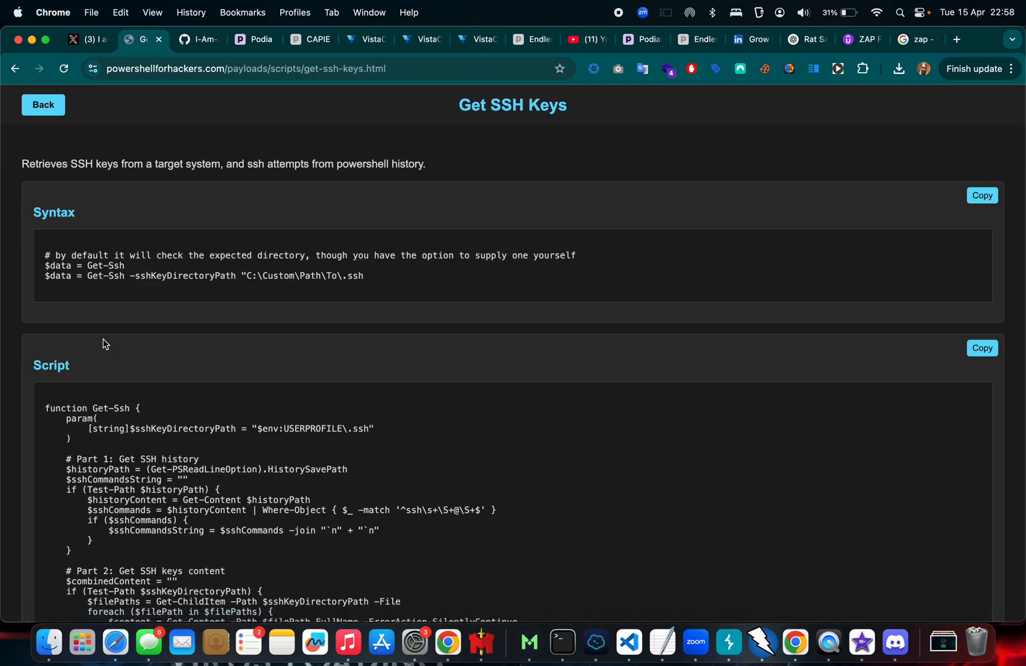
click(982, 195)
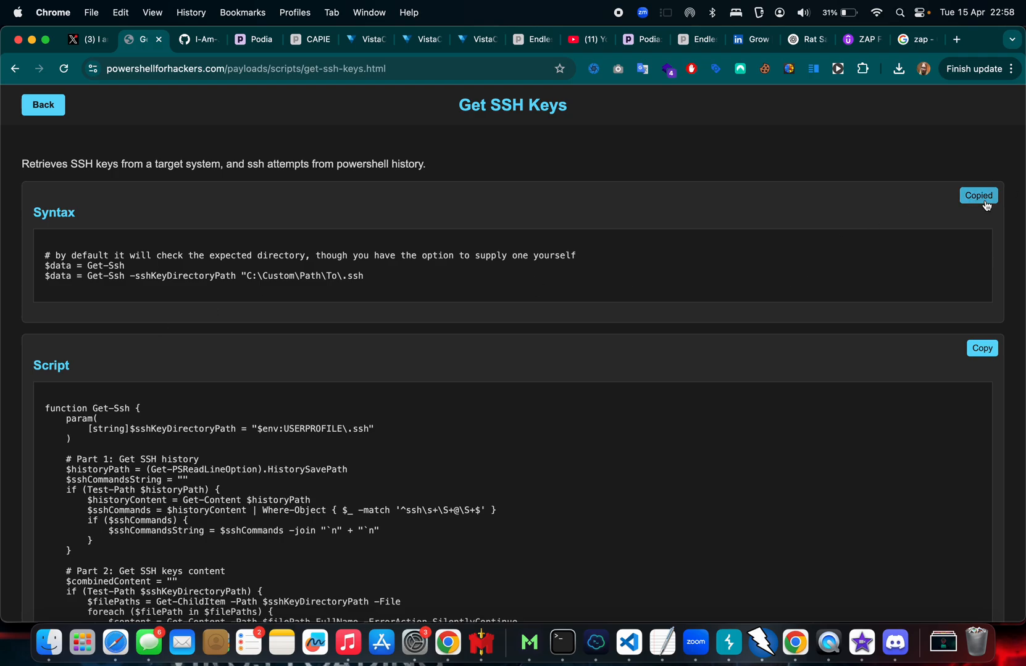
click(43, 106)
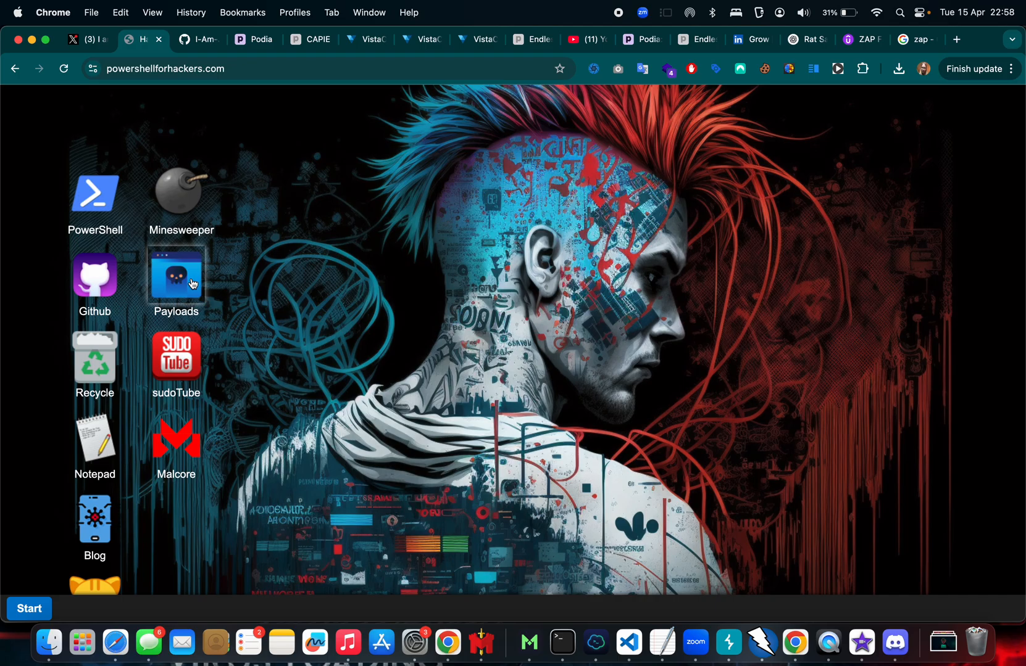
mouse_move(95, 193)
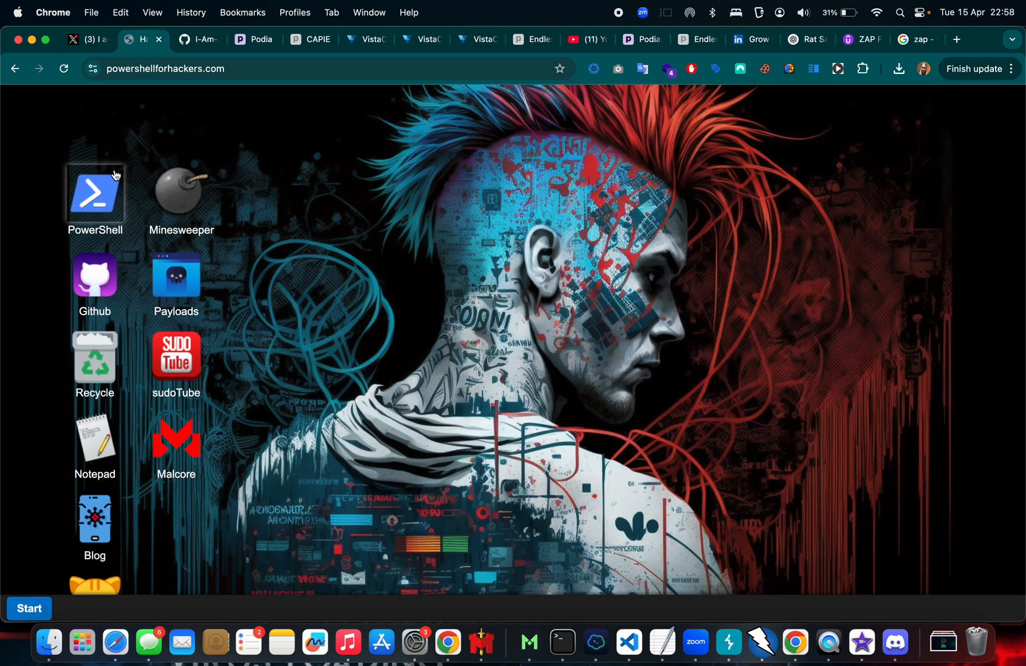
mouse_move(98, 224)
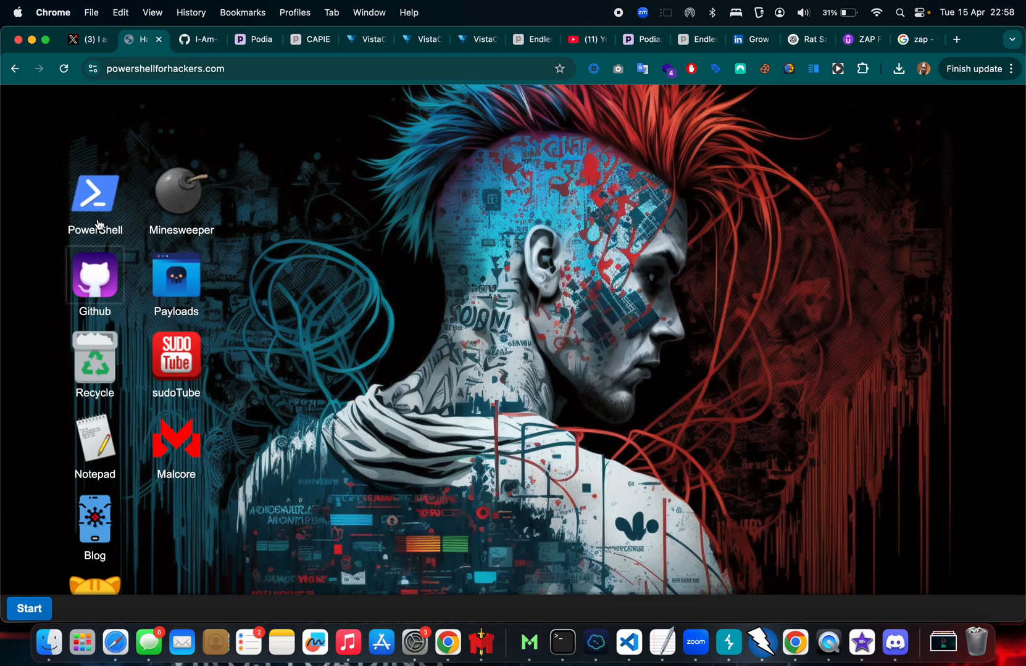
double_click(94, 195)
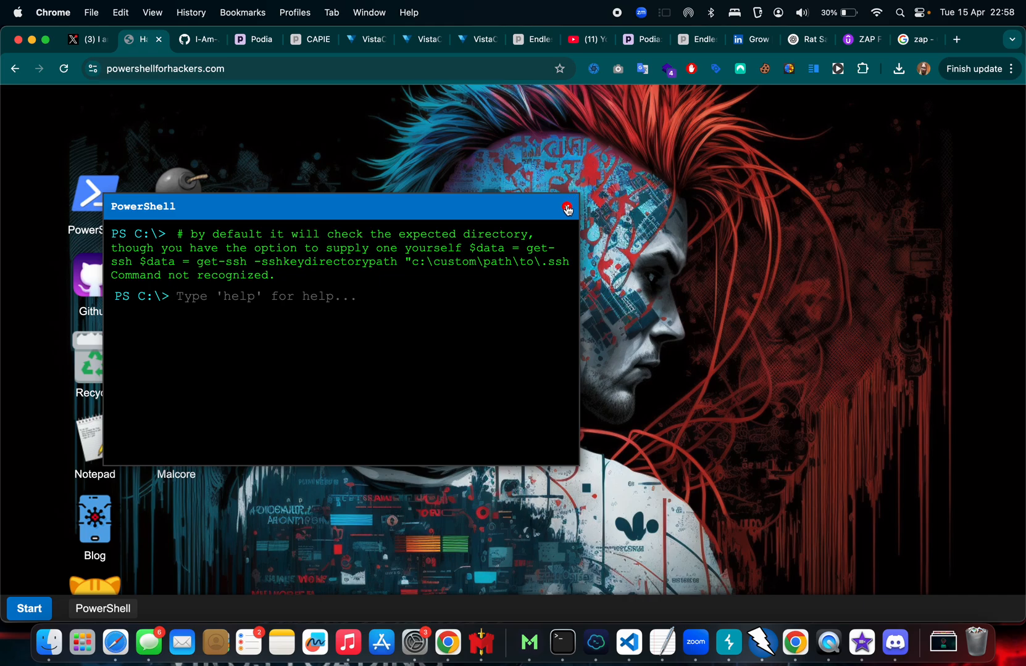
click(566, 207)
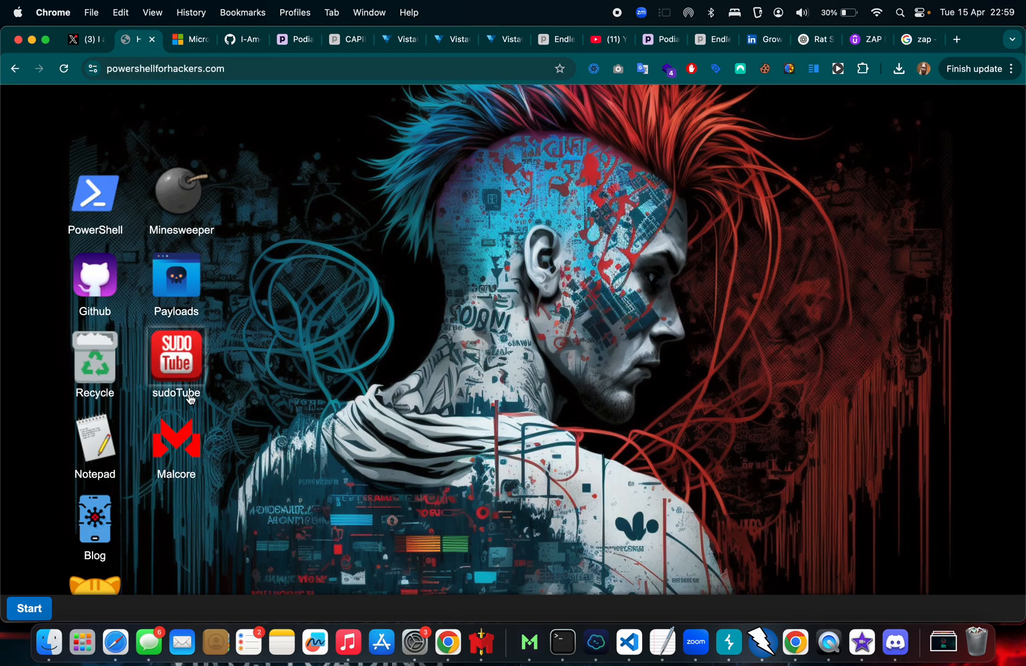
Launch sudoTube, select the example 'After' sudotube address, and switch to YouTube.
double_click(175, 356)
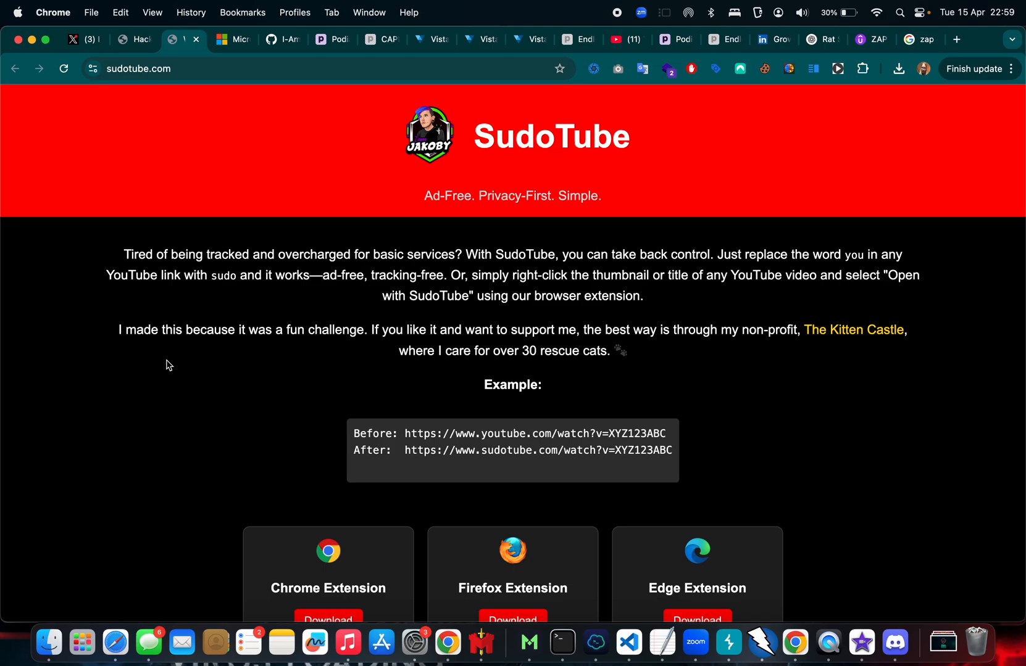
double_click(644, 450)
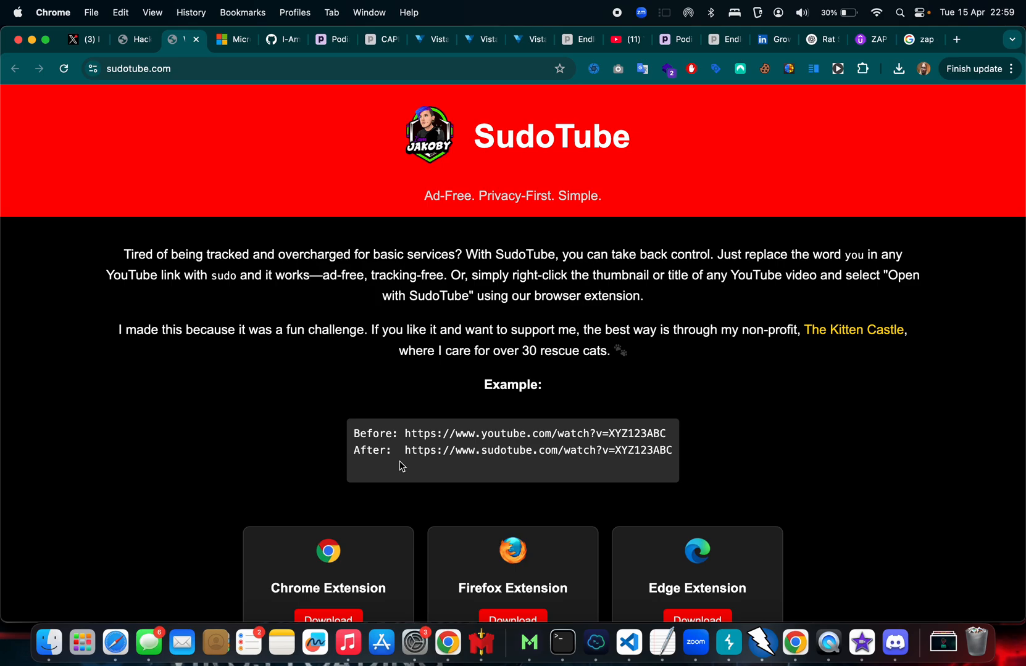
drag(405, 450, 674, 451)
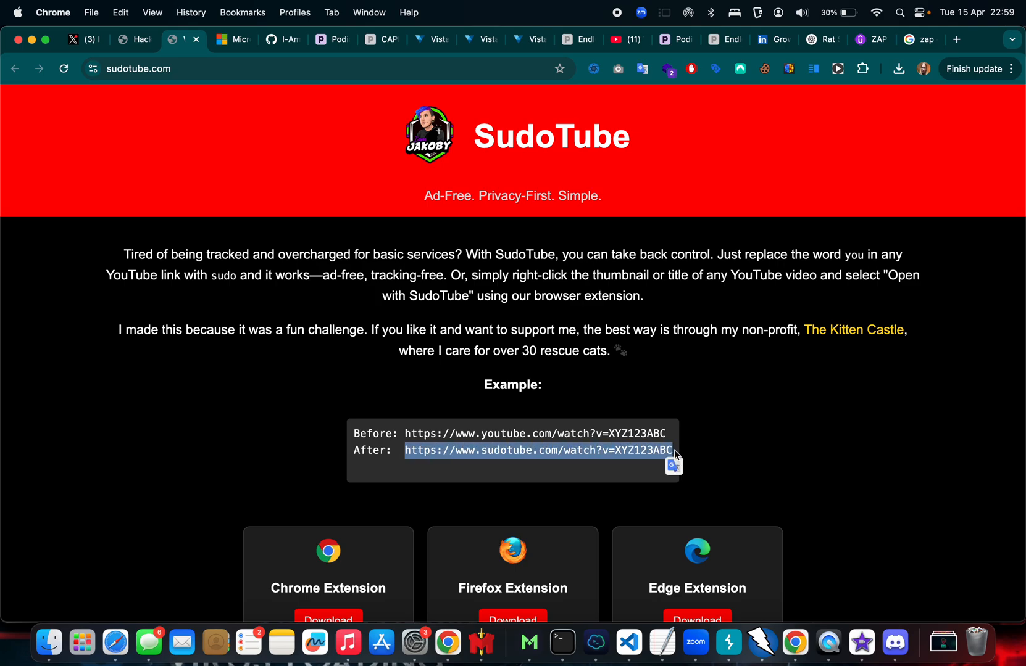
click(588, 39)
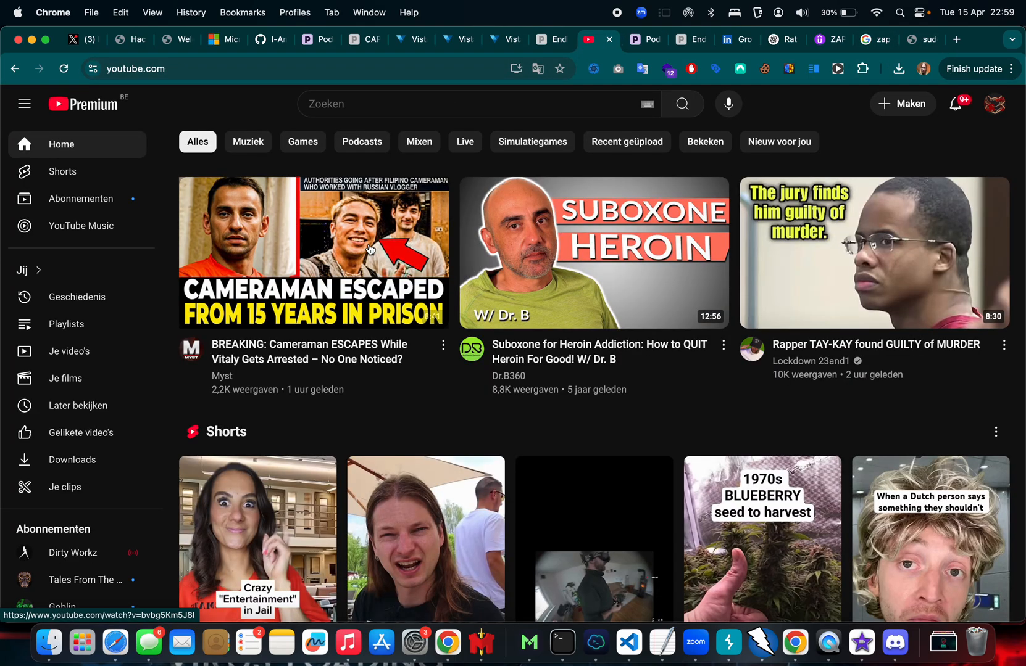
Play the 'Cameraman ESCAPES' video from YouTube's home feed, then return to SudoTube.
click(313, 252)
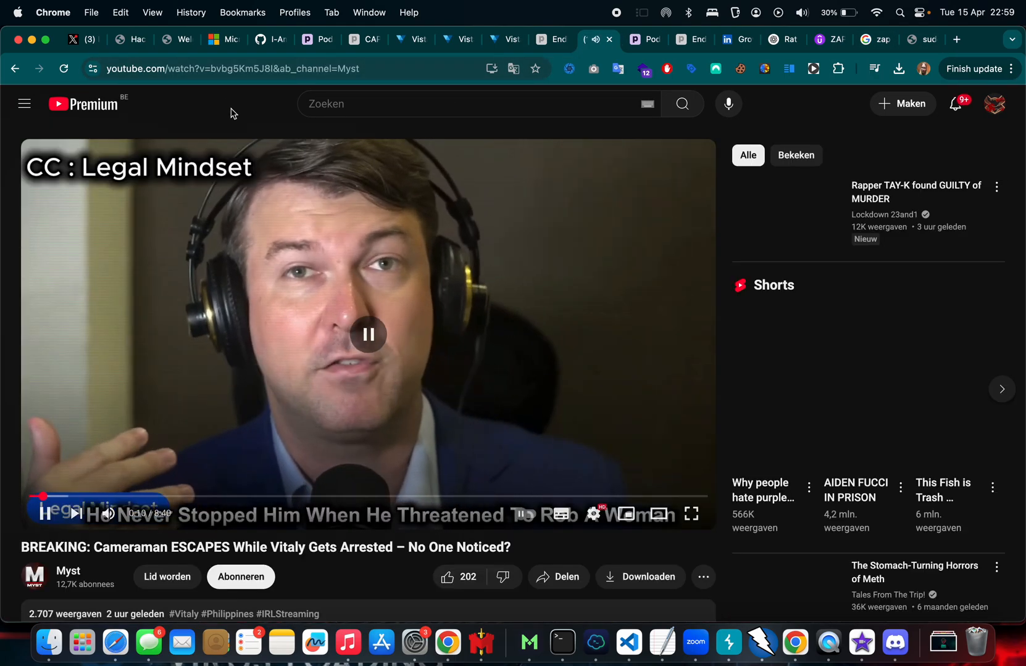
click(302, 68)
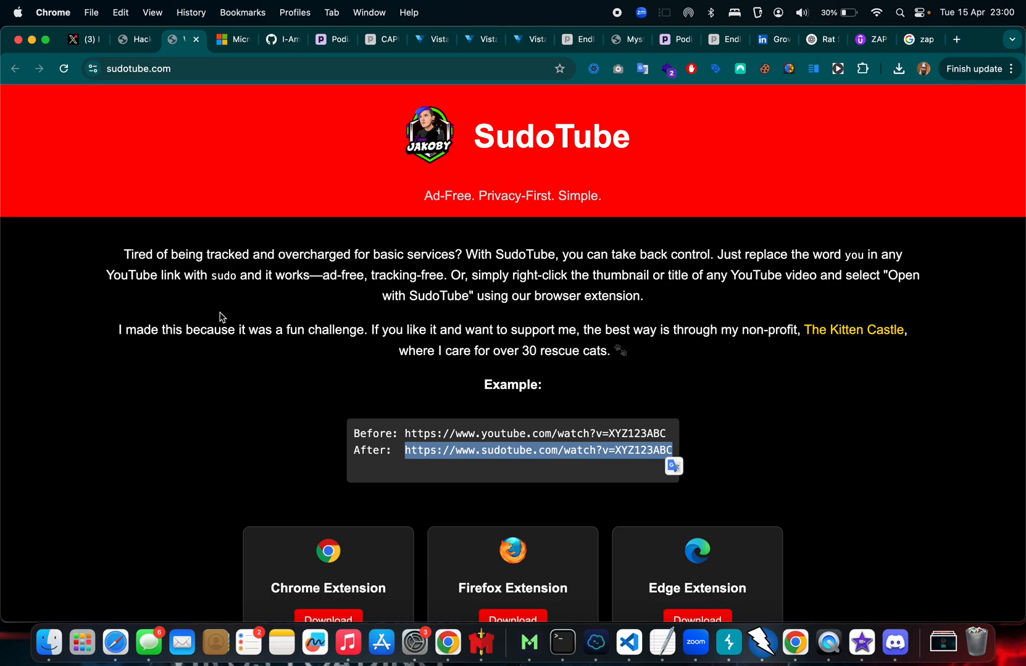
mouse_move(855, 330)
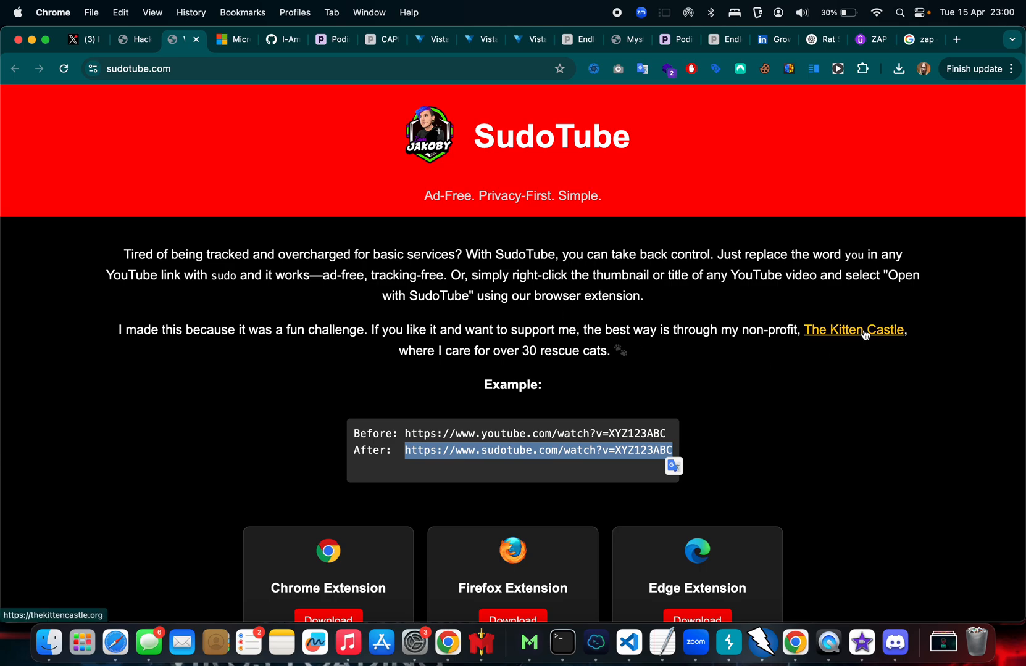
Visit The Kitten Castle welcome page from SudoTube, then switch back to the Hacker Desktop.
click(854, 330)
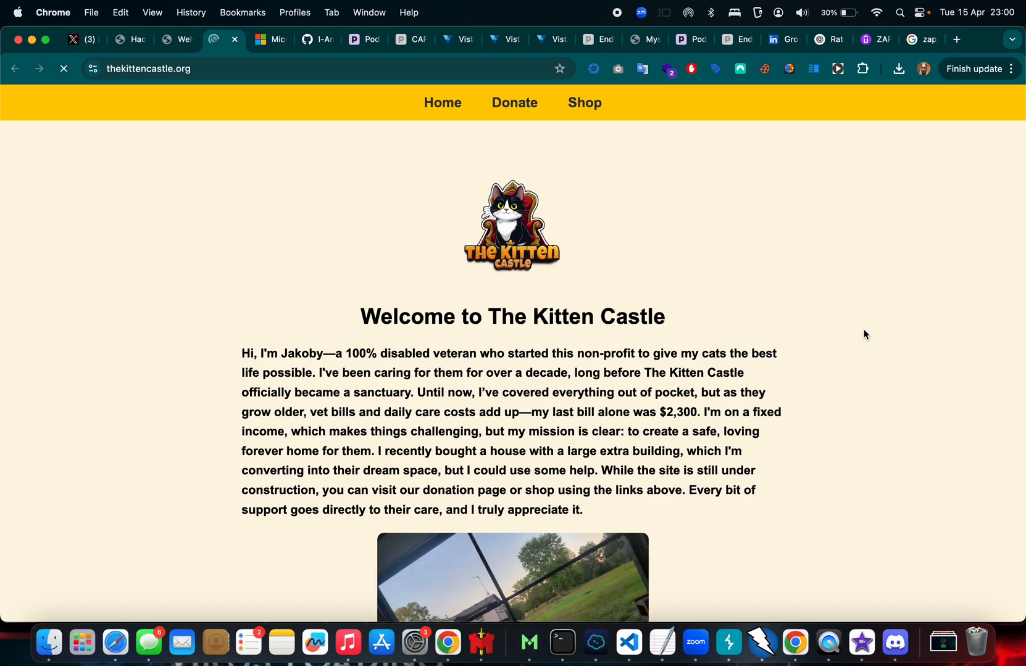
mouse_move(129, 40)
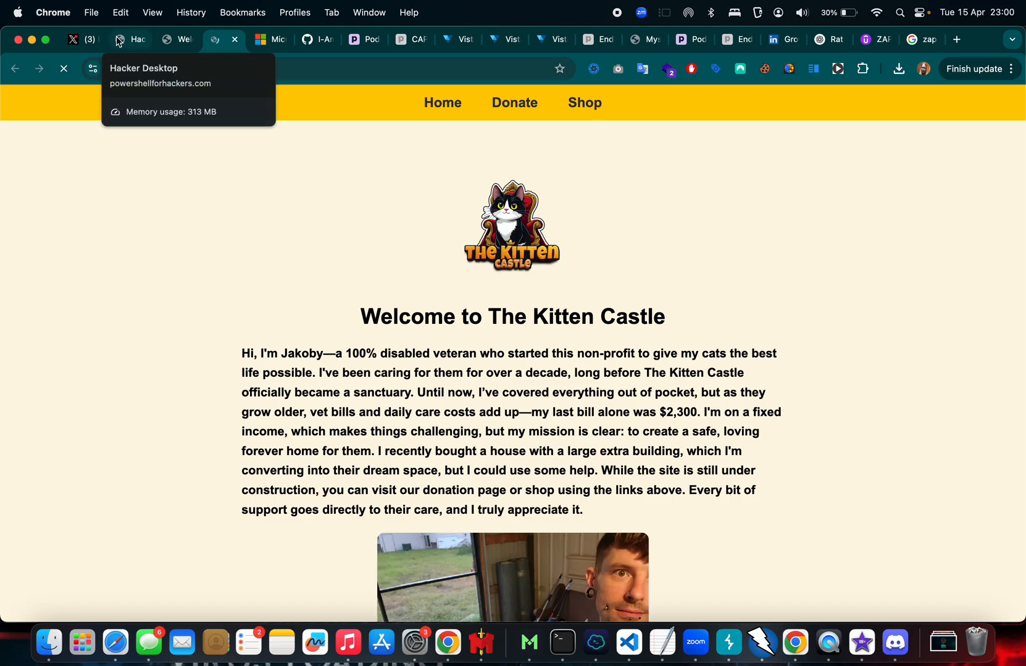
click(224, 39)
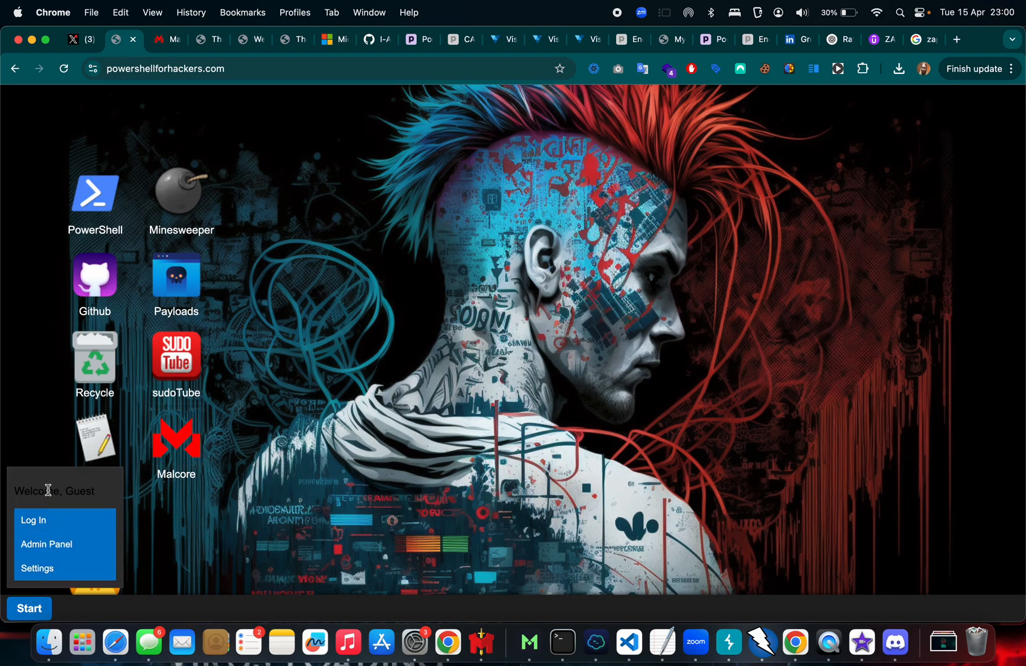
Open Admin Panel from the Start menu and submit the Admin Login form.
click(46, 545)
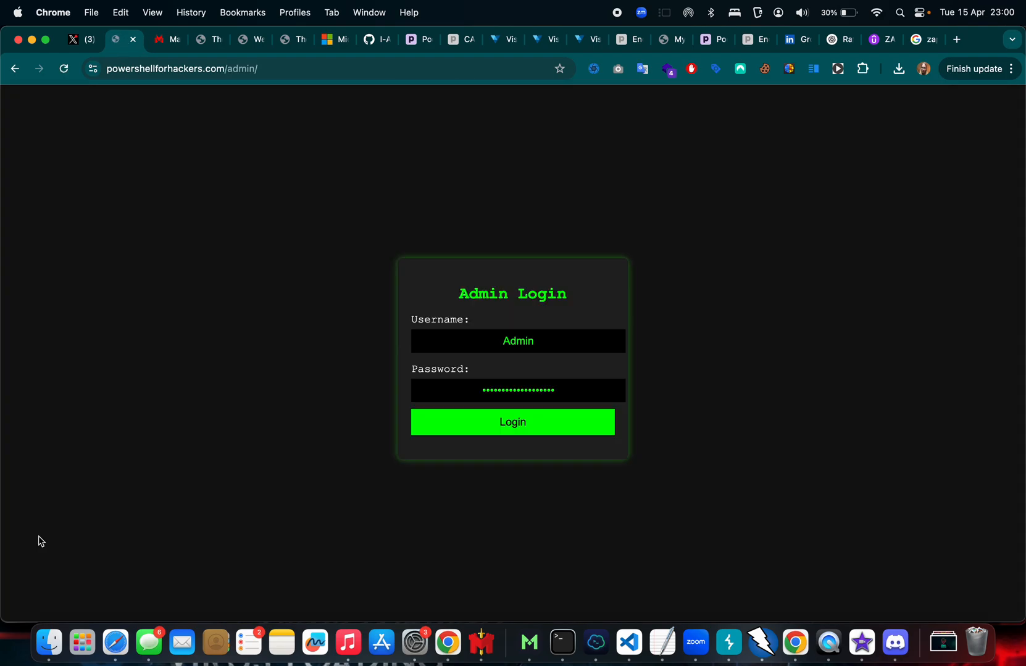
click(513, 423)
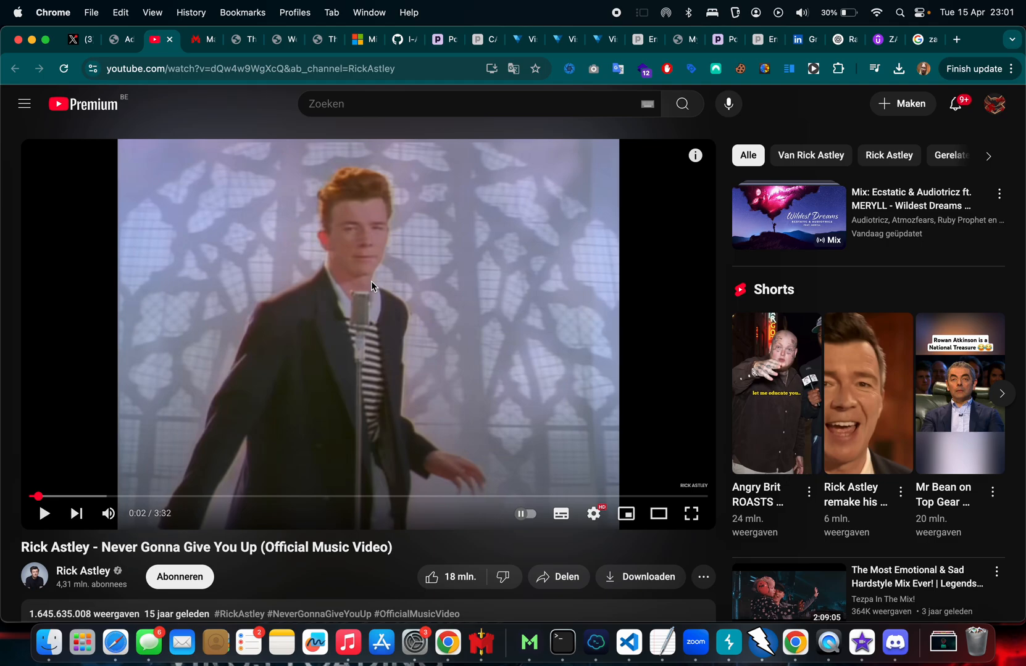
mouse_move(508, 131)
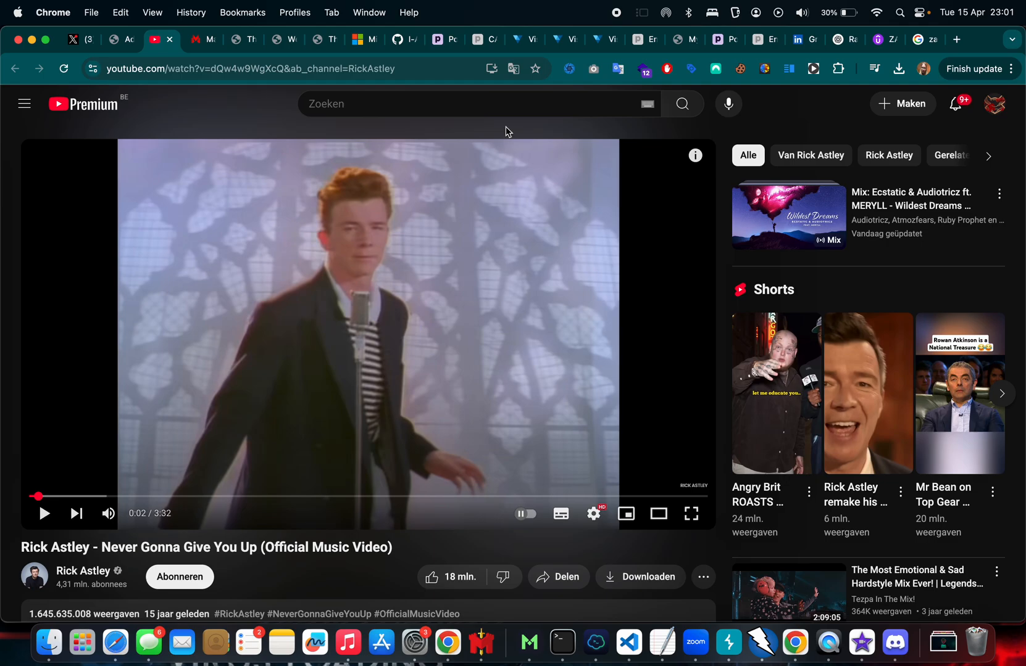